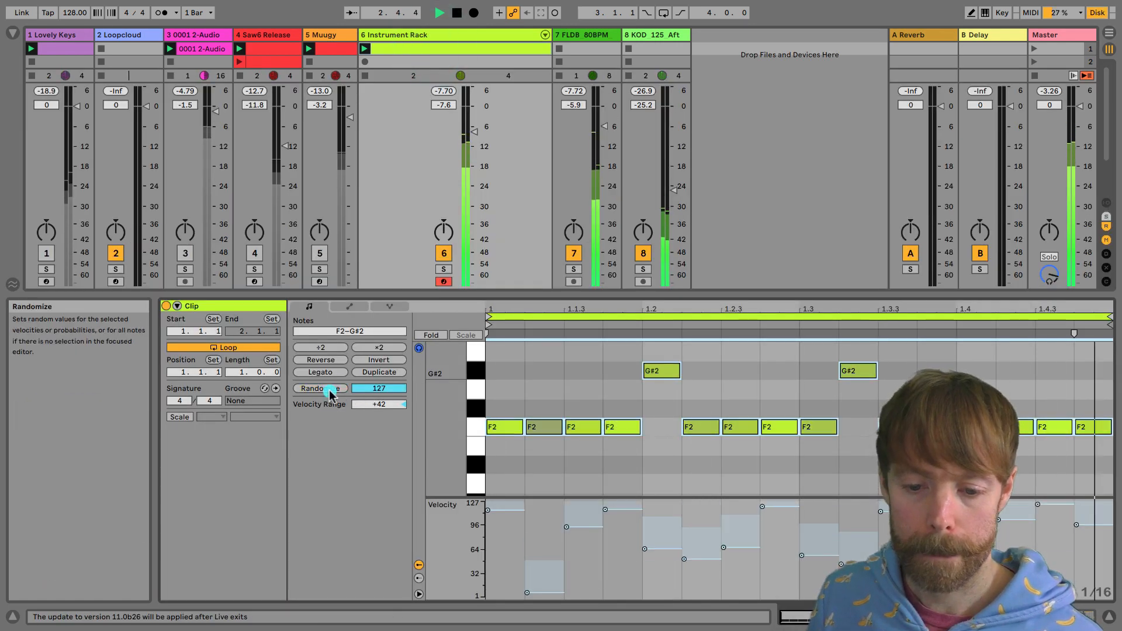
Randomize the velocities of the F2 and G#2 notes in the example bass clip.
left_click(318, 388)
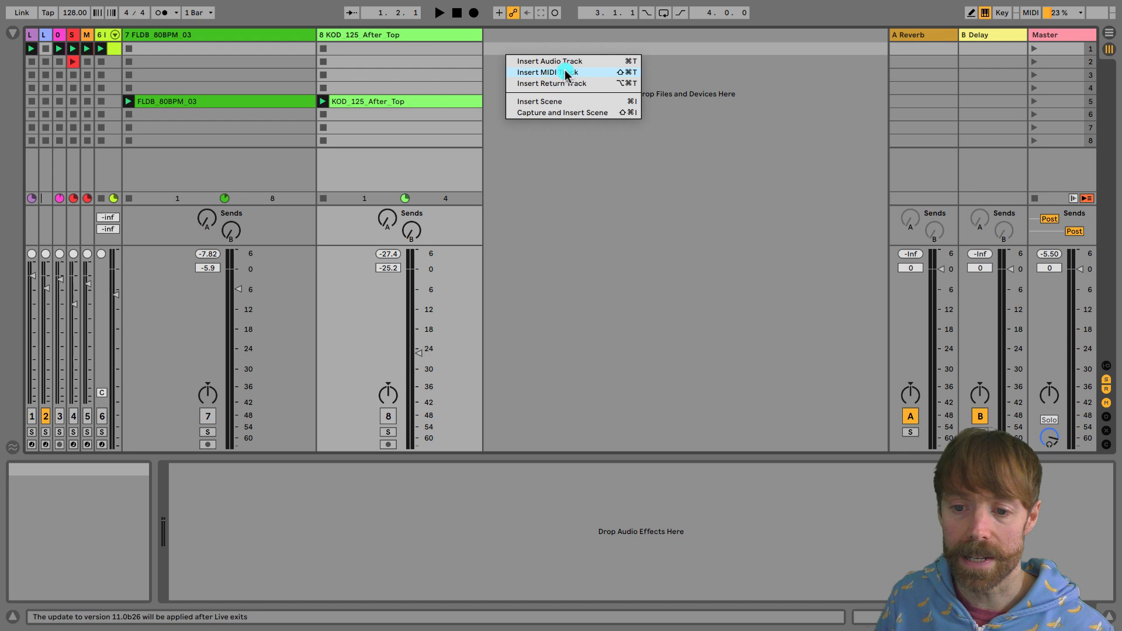
Insert a new empty MIDI track next to the existing tracks.
left_click(549, 72)
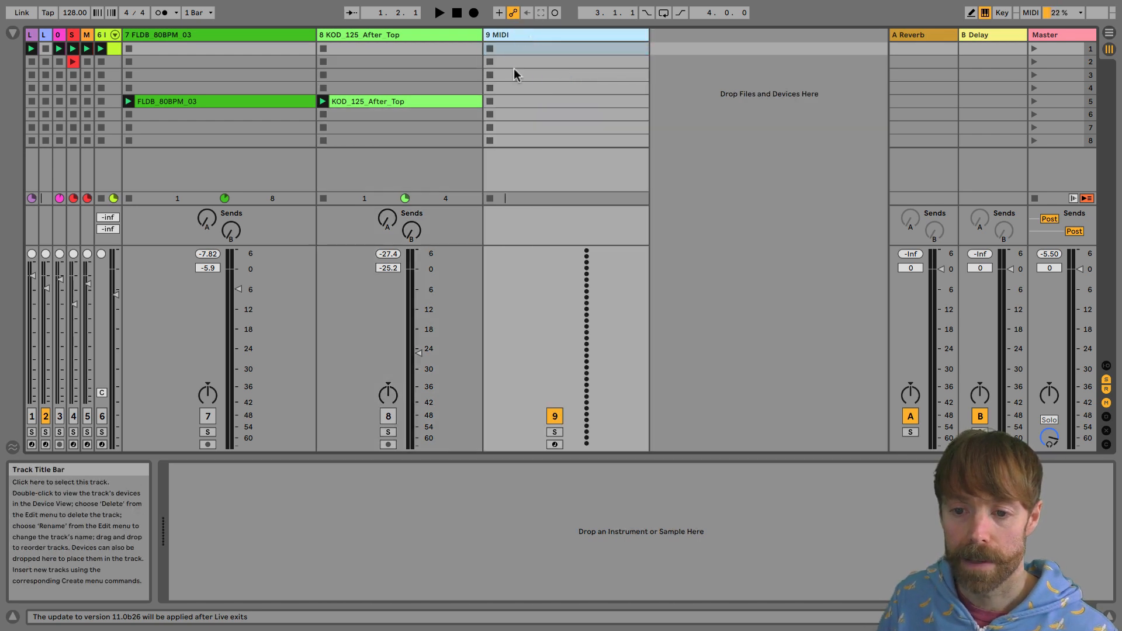
left_click(565, 34)
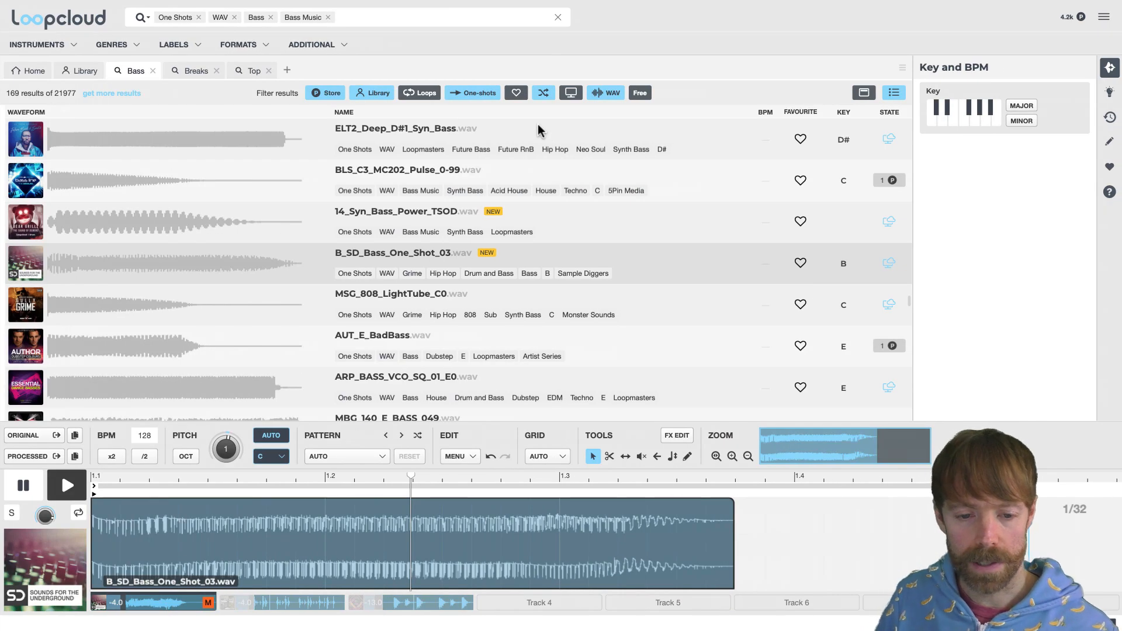
mouse_move(357, 260)
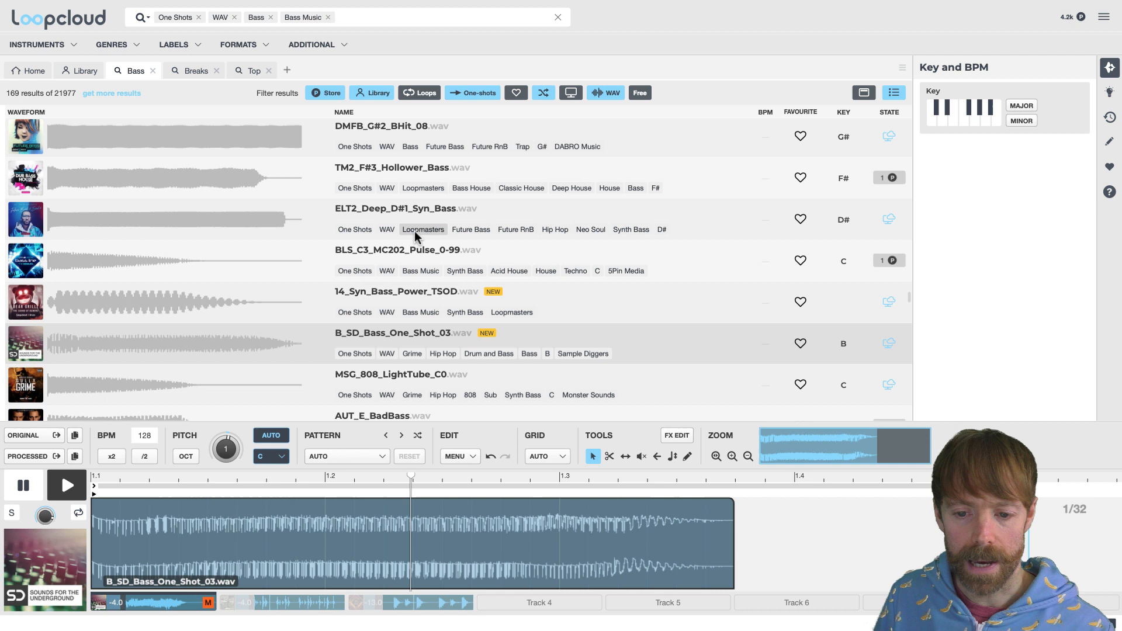
Preview several bass one-shot samples from the Loopcloud results list.
scroll("down", 3)
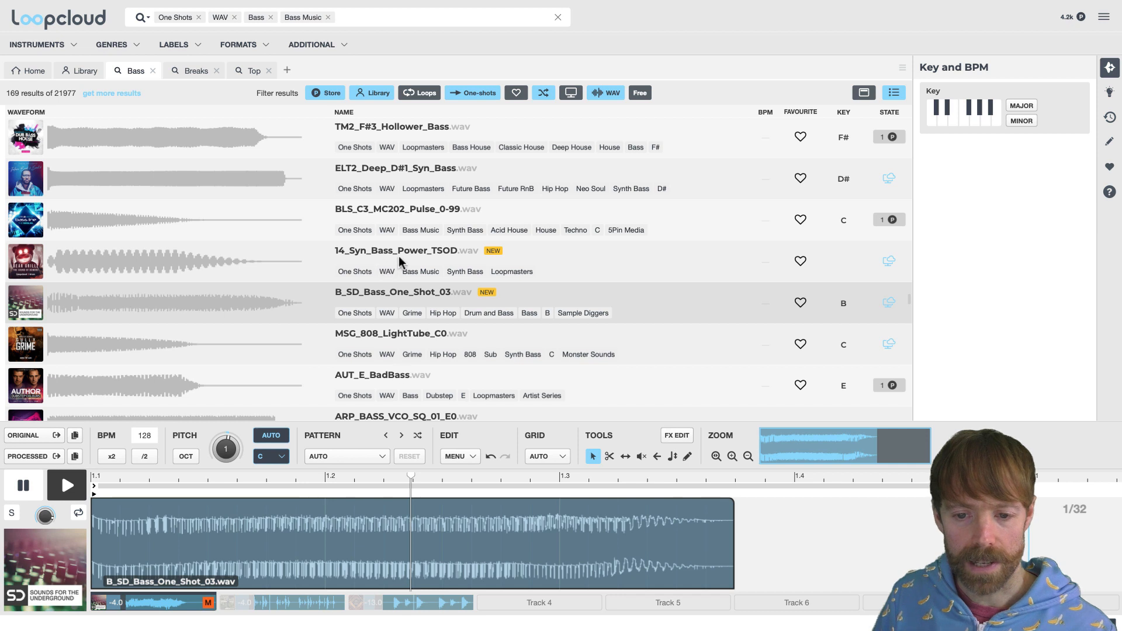
mouse_move(286, 460)
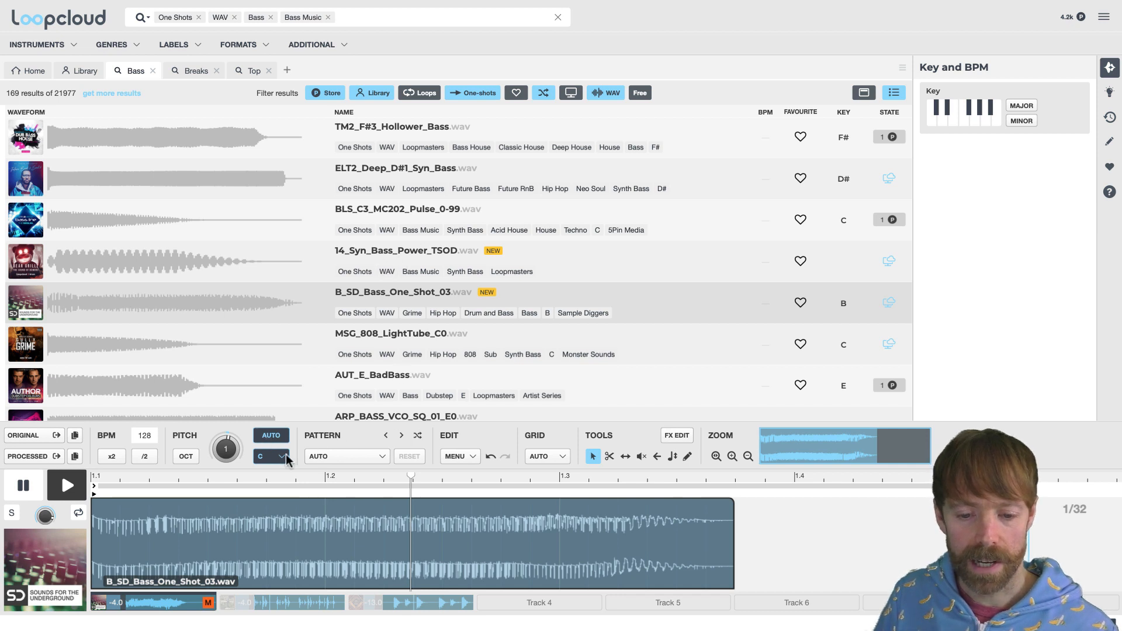
mouse_move(282, 359)
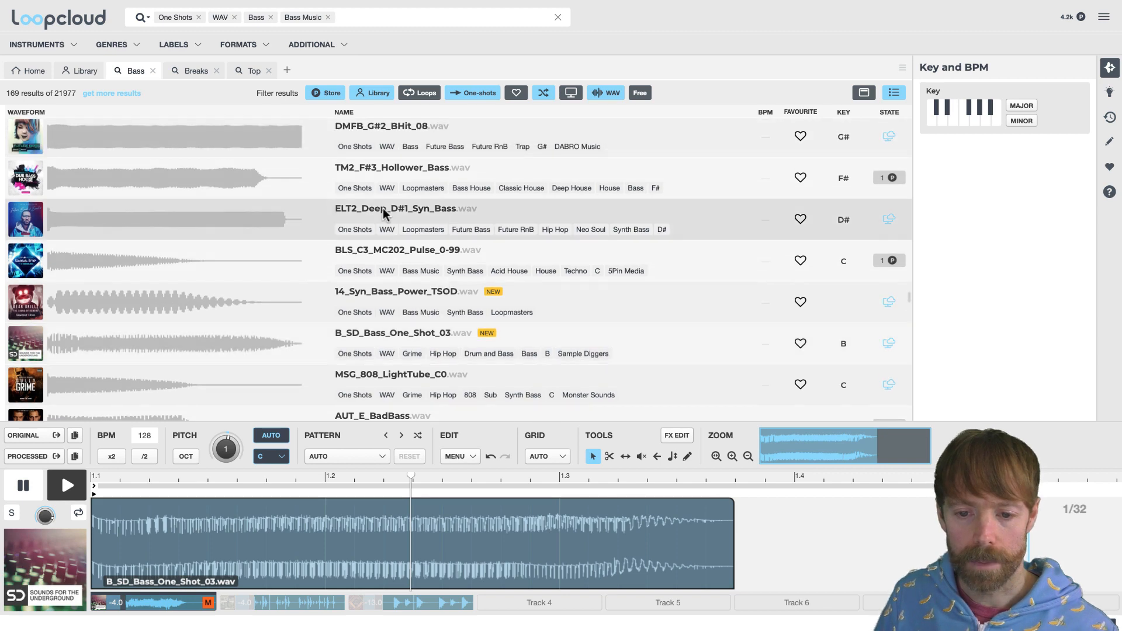
left_click(393, 176)
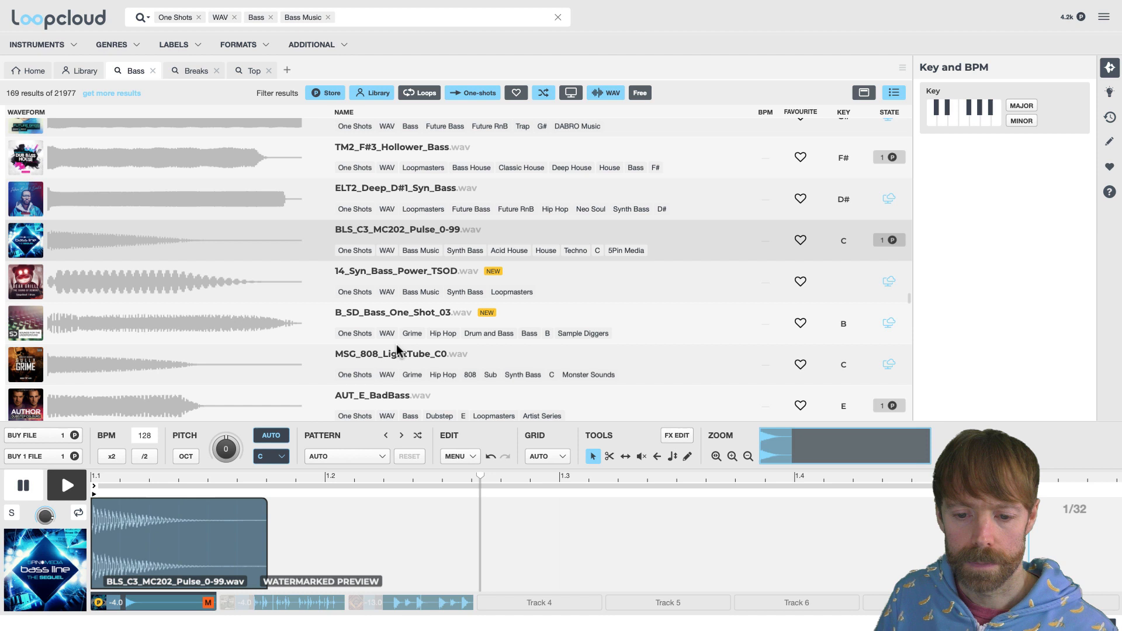
left_click(394, 322)
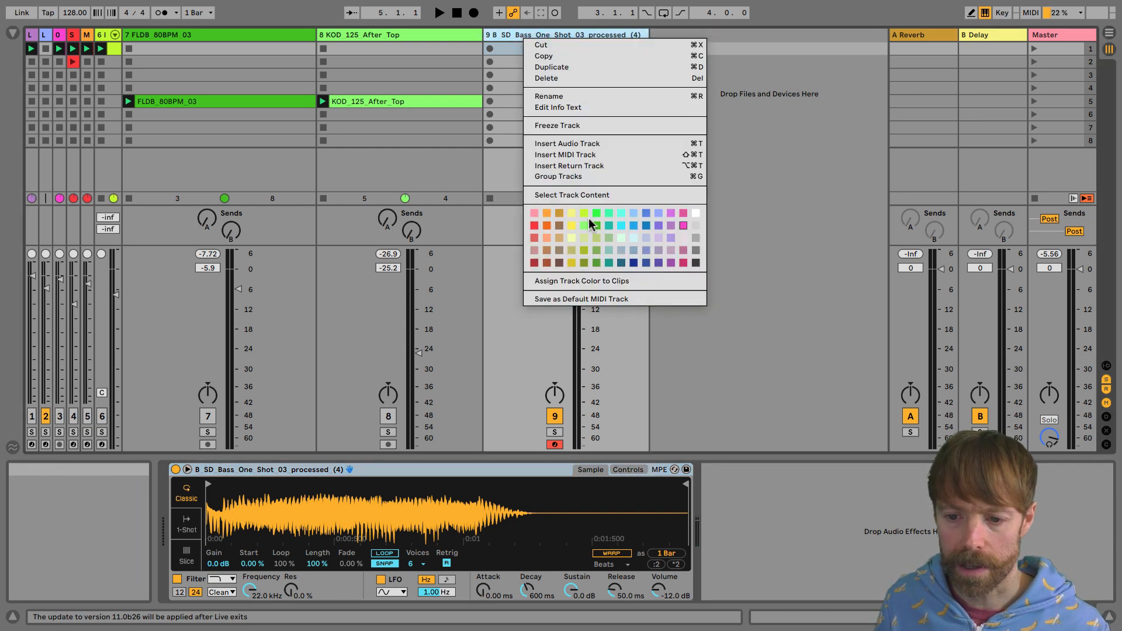
Colour the new bass Simpler track yellow.
left_click(554, 40)
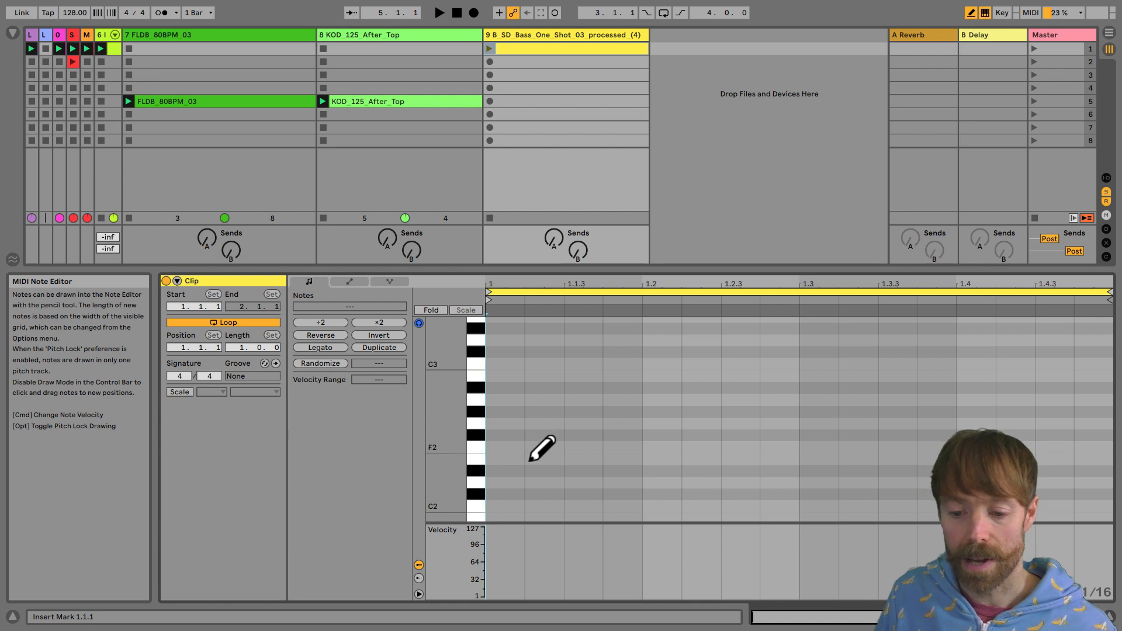
mouse_move(554, 448)
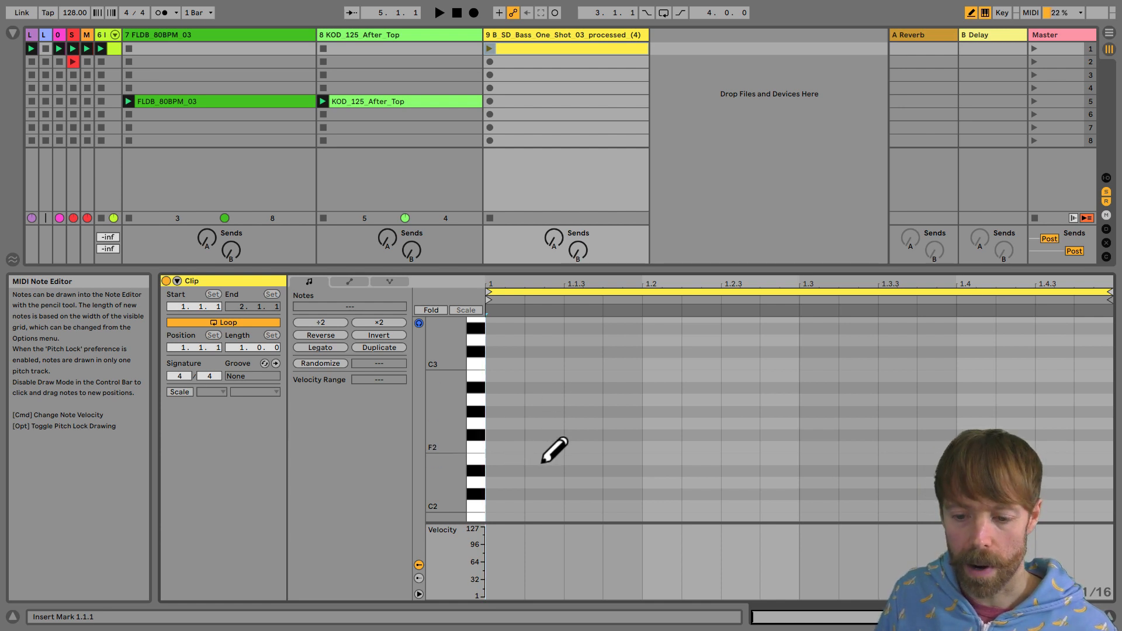
Draw a bar of F2 sixteenth notes and move one up to G#2.
left_click_drag(489, 446, 945, 446)
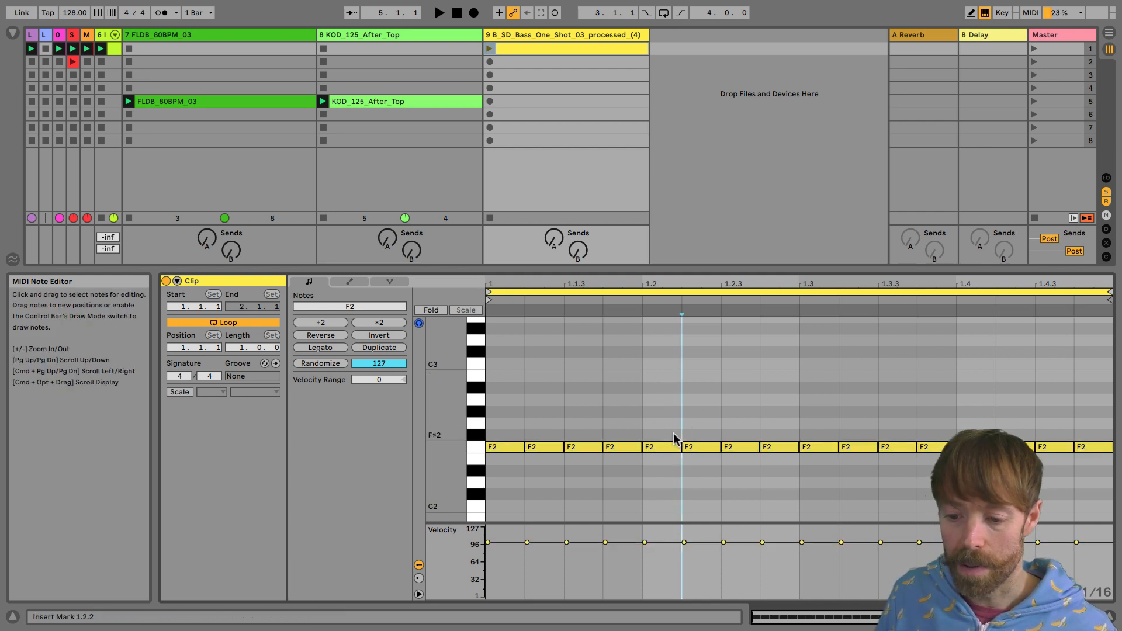
left_click_drag(682, 447, 660, 410)
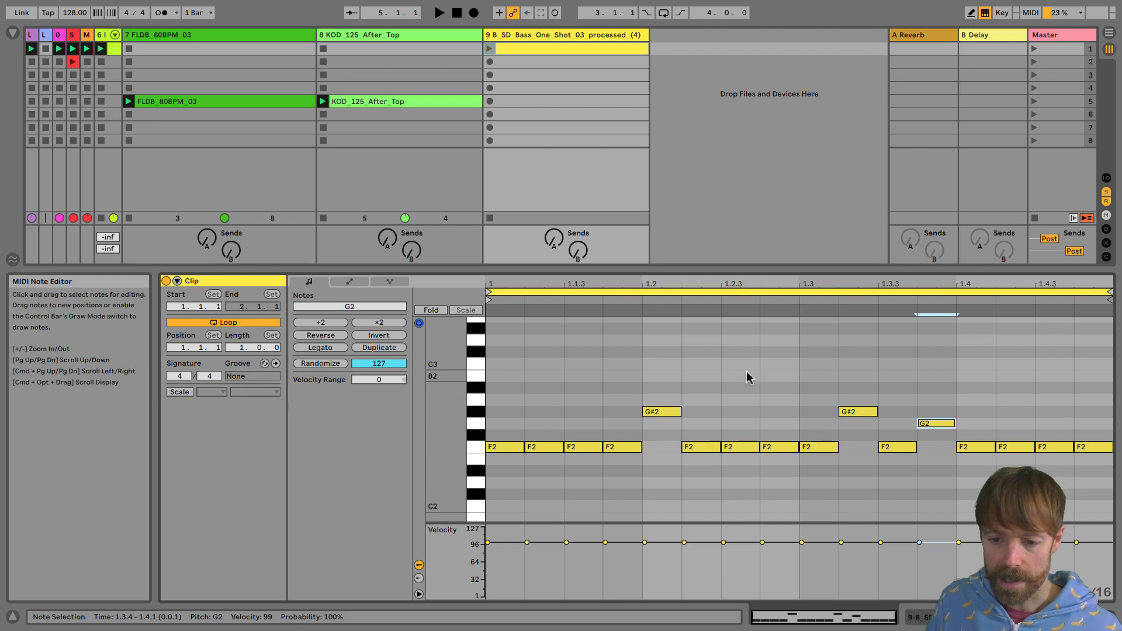
Launch the bass clip so it plays along with the other loops.
left_click(490, 48)
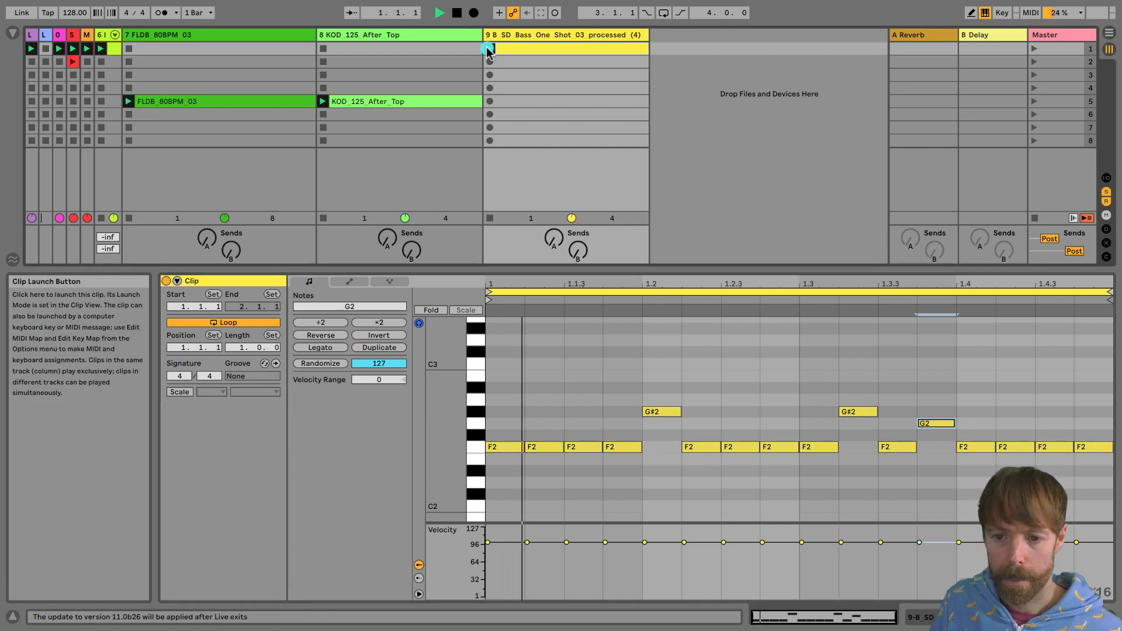
left_click(489, 48)
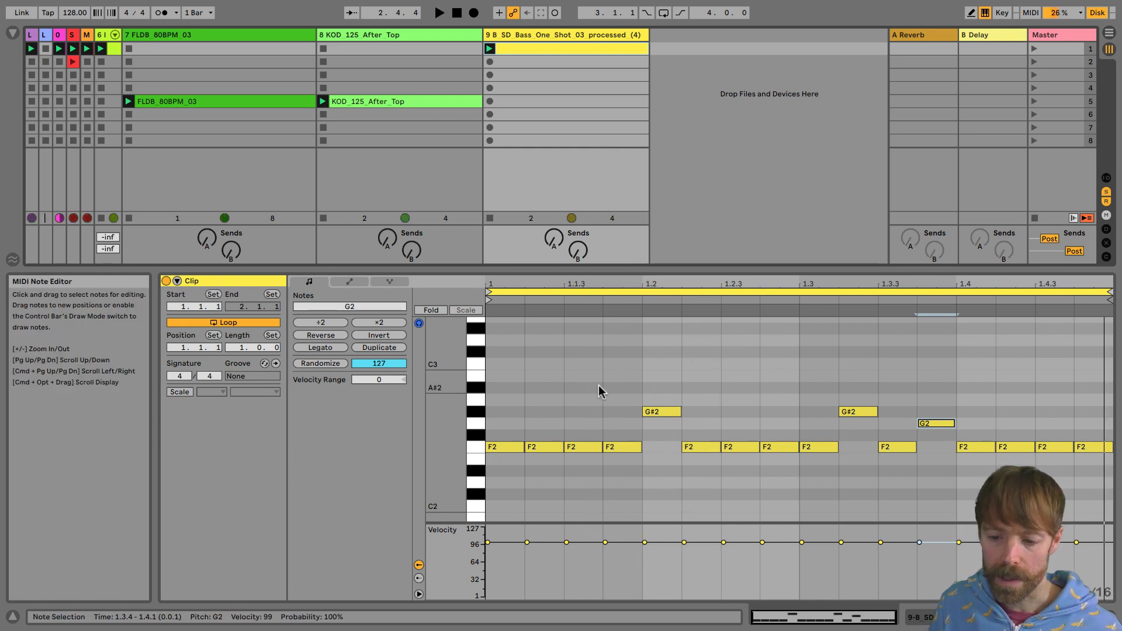
left_click(546, 387)
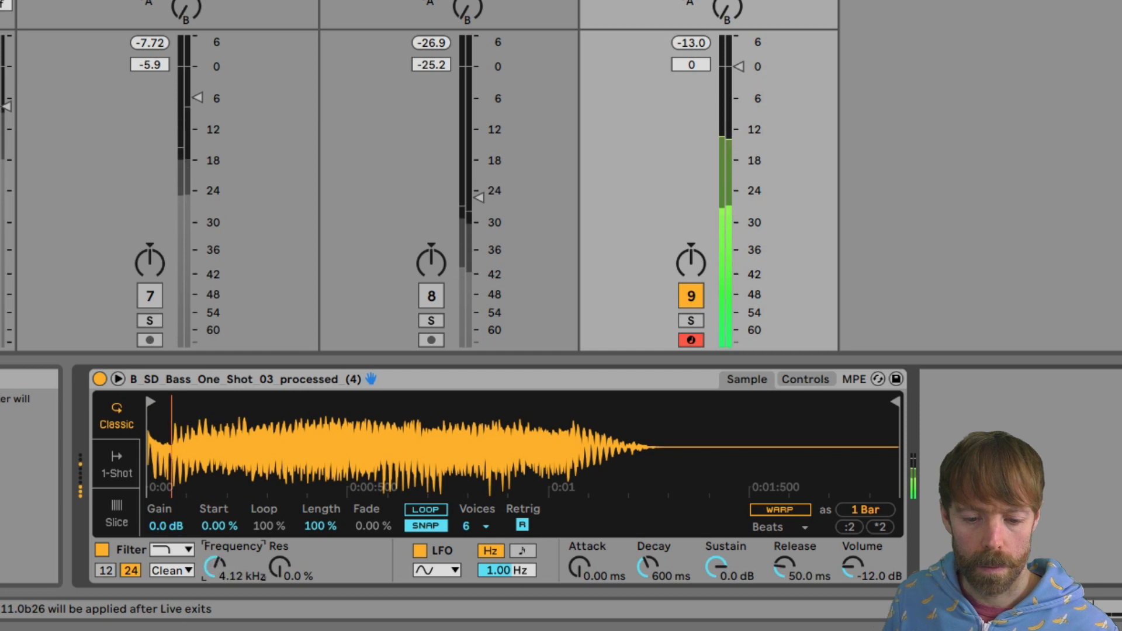
Lower the bass Simpler's filter cutoff to about 659 Hz and show its filter envelope.
left_click_drag(212, 566, 213, 580)
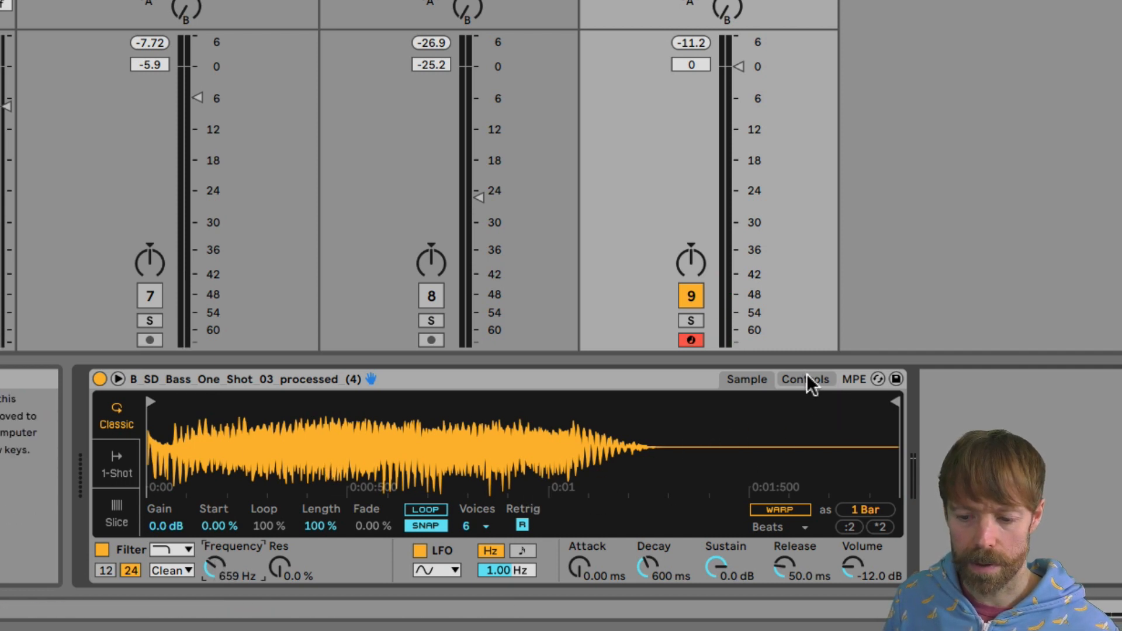
left_click(806, 379)
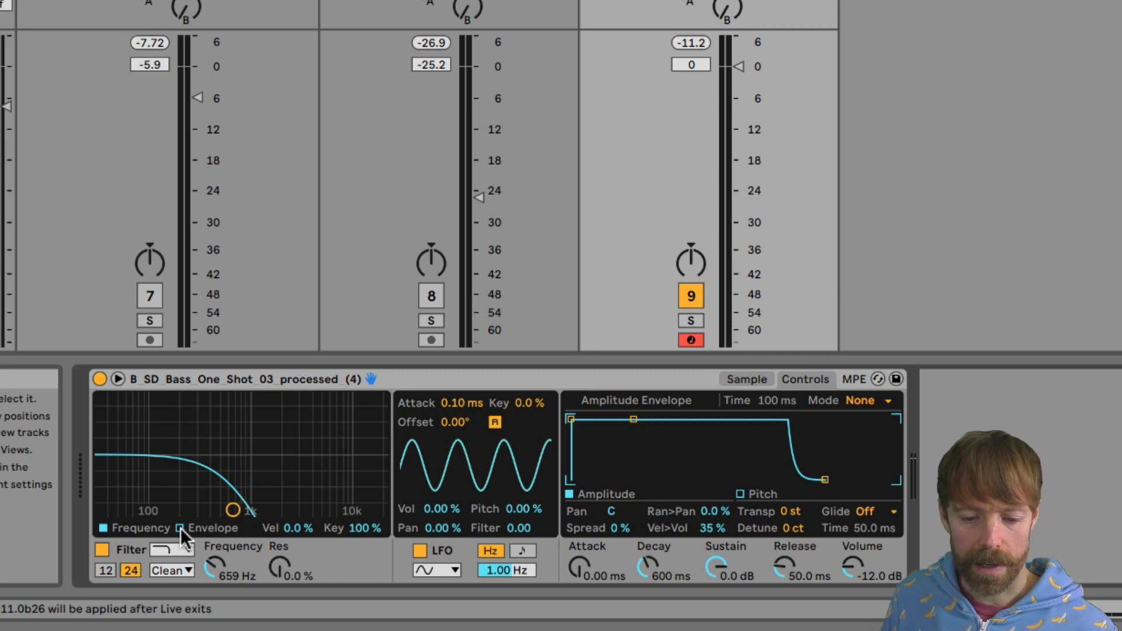
left_click(180, 529)
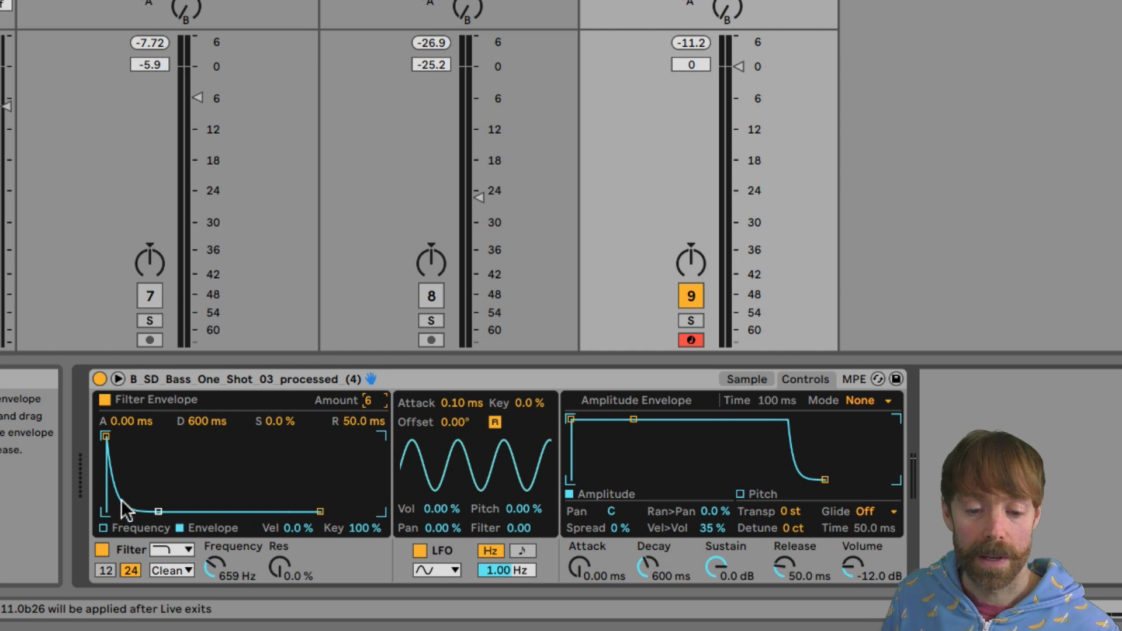
mouse_move(106, 516)
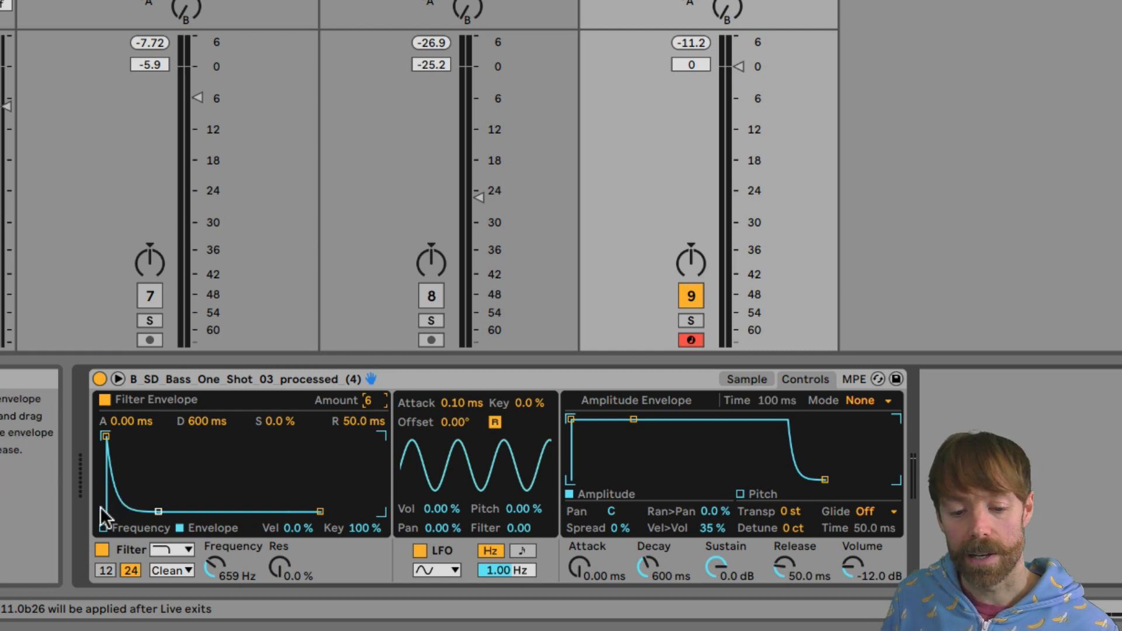
mouse_move(136, 509)
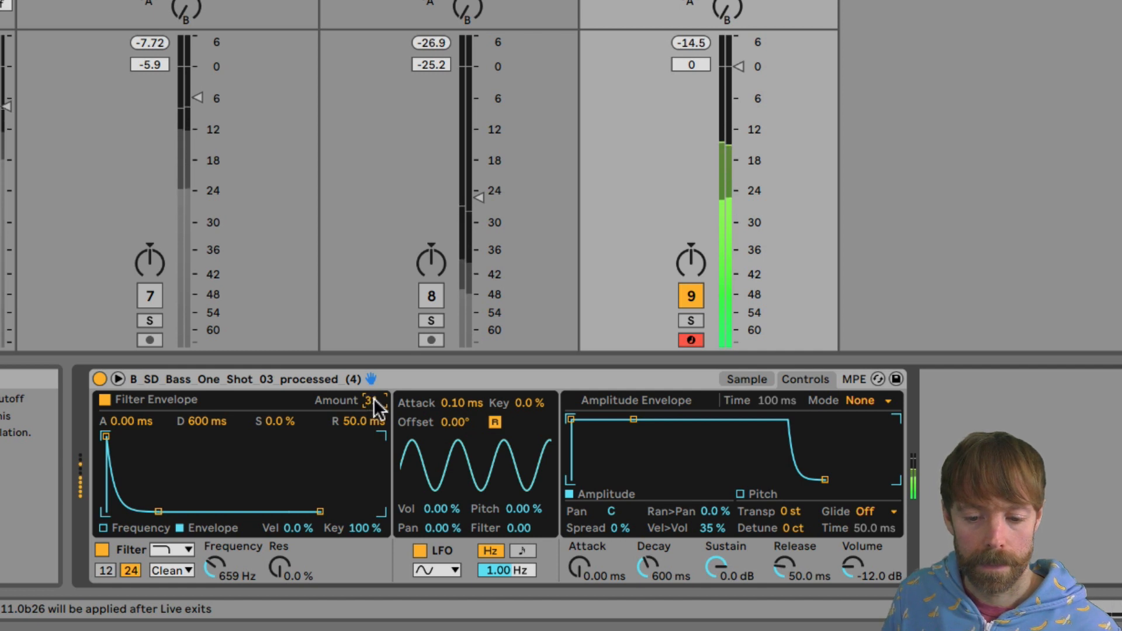
Set the filter envelope amount to 53 and tighten its decay to about 281 ms.
left_click_drag(372, 400, 372, 387)
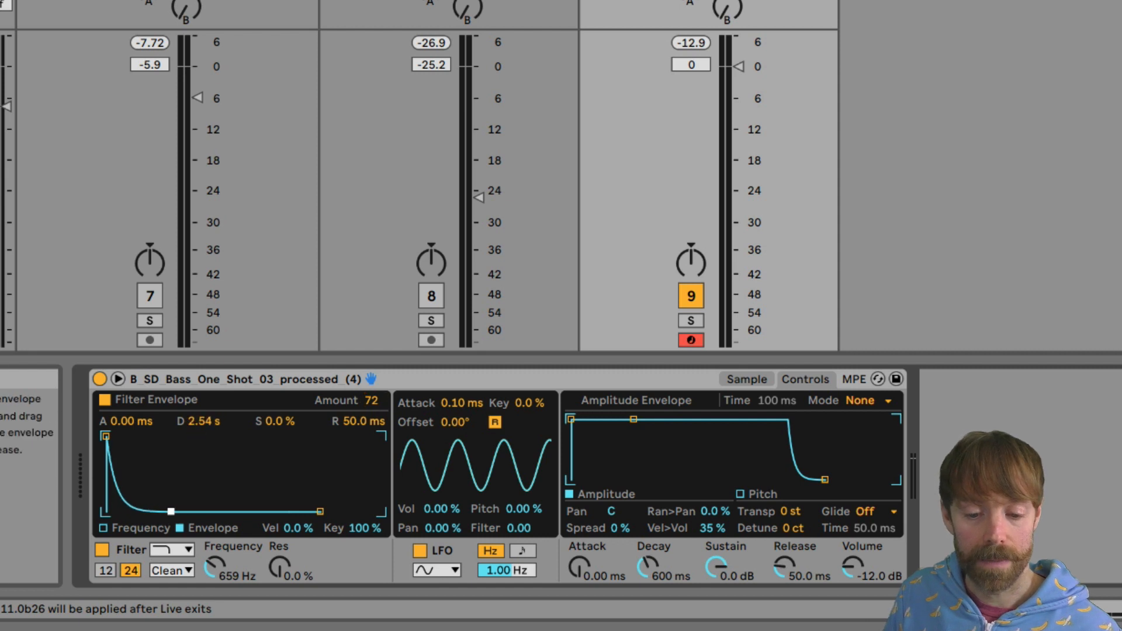
left_click_drag(171, 511, 177, 511)
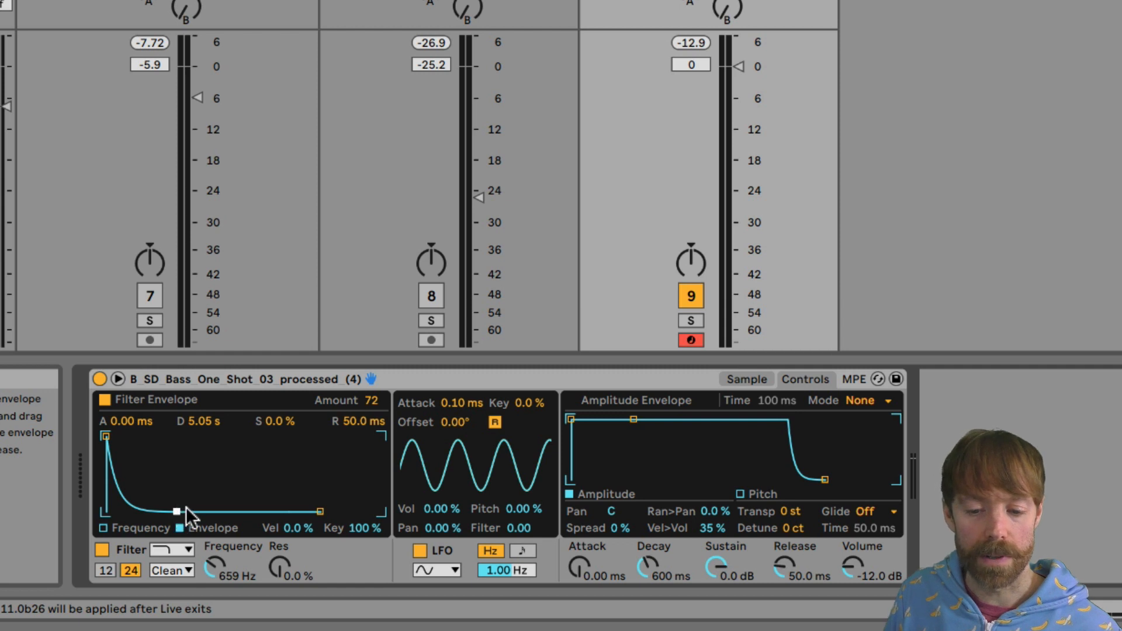
left_click_drag(176, 511, 184, 511)
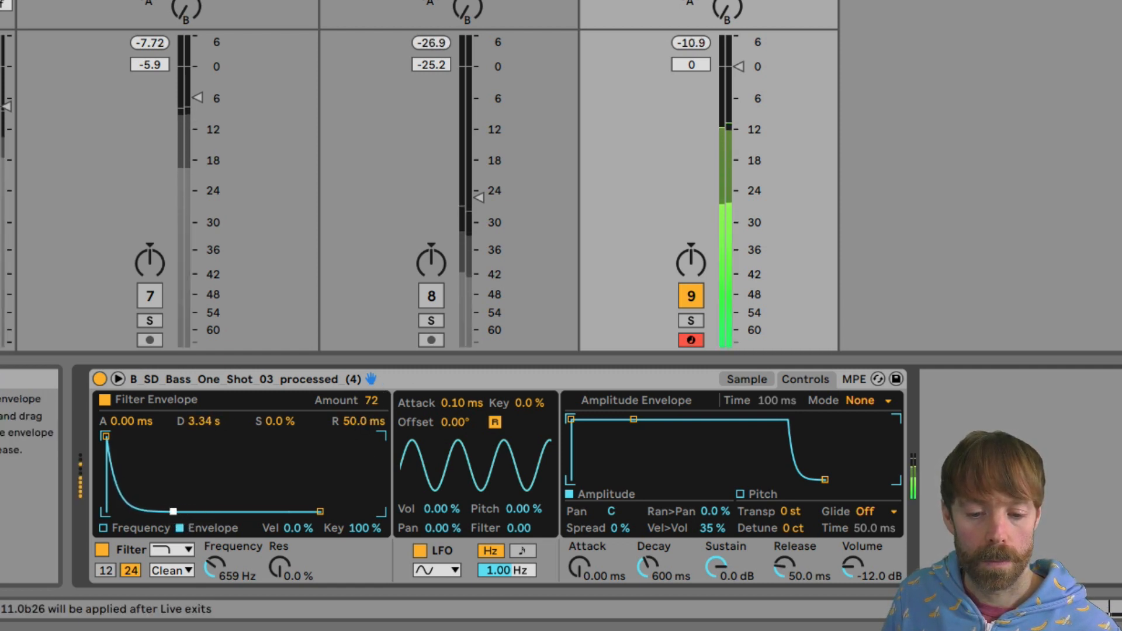
left_click_drag(173, 511, 156, 511)
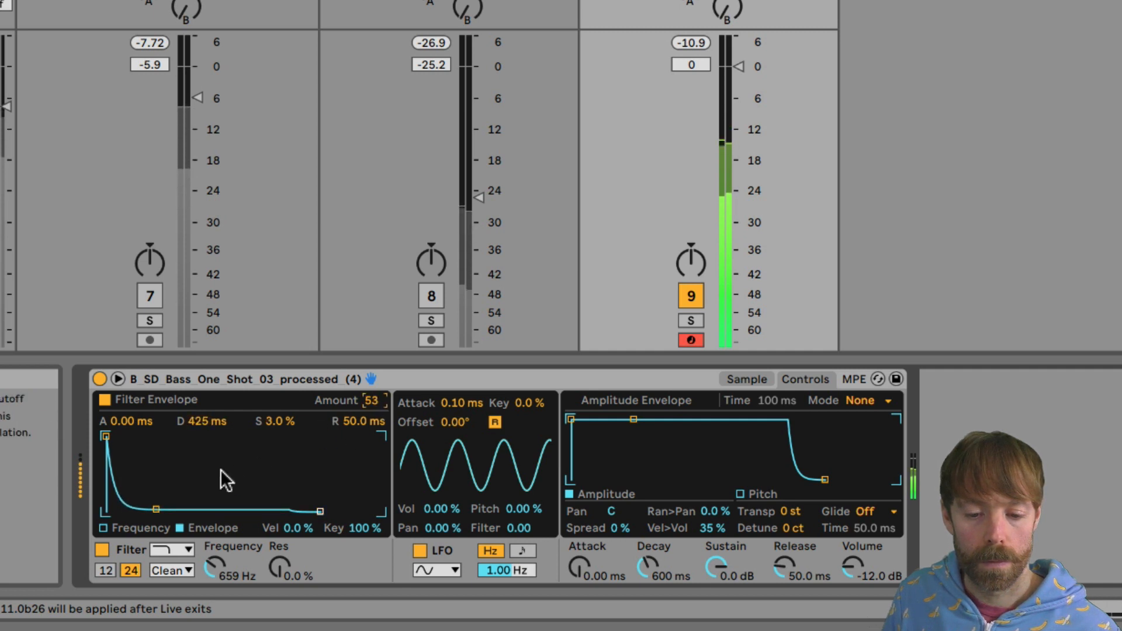
left_click_drag(155, 510, 159, 513)
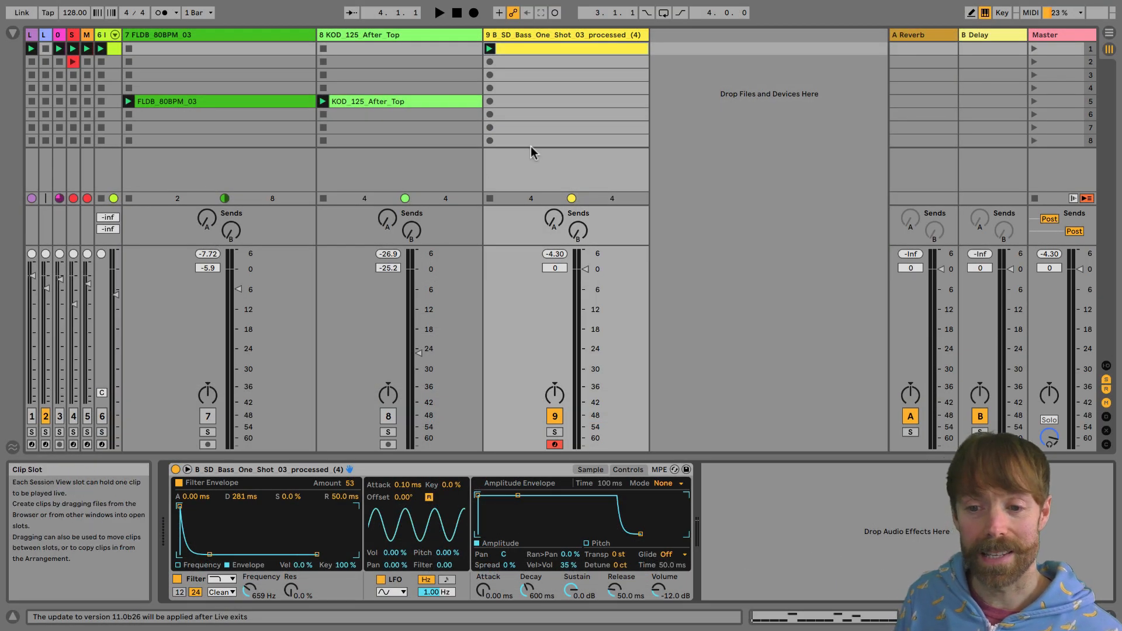
mouse_move(566, 132)
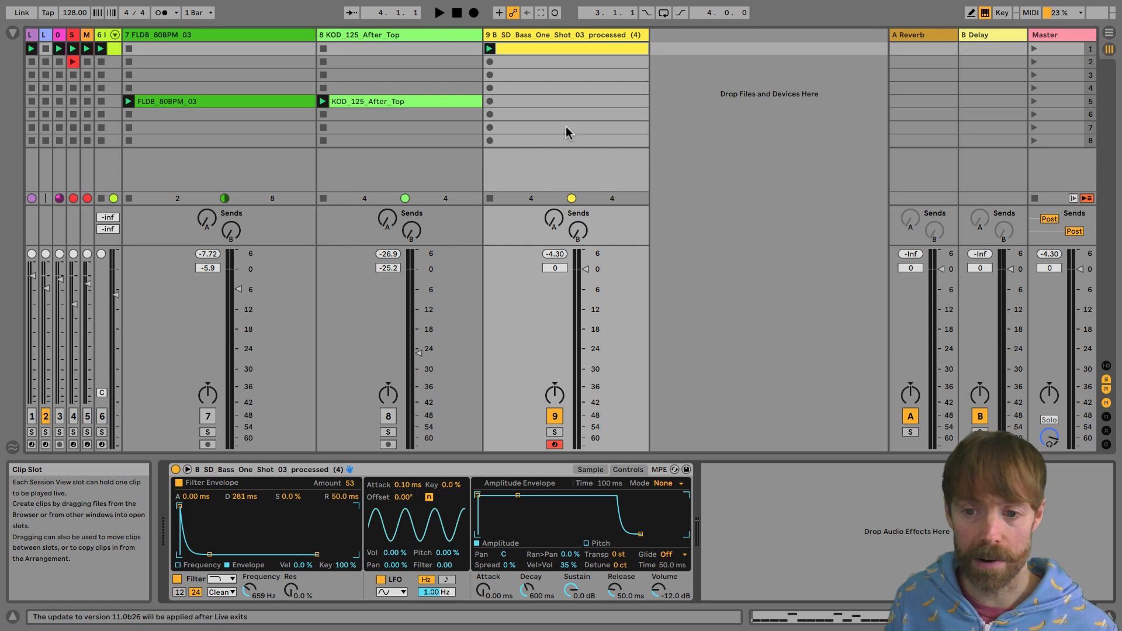
Reopen the bass clip's notes and velocity lane and select the first F2 note.
double_click(543, 49)
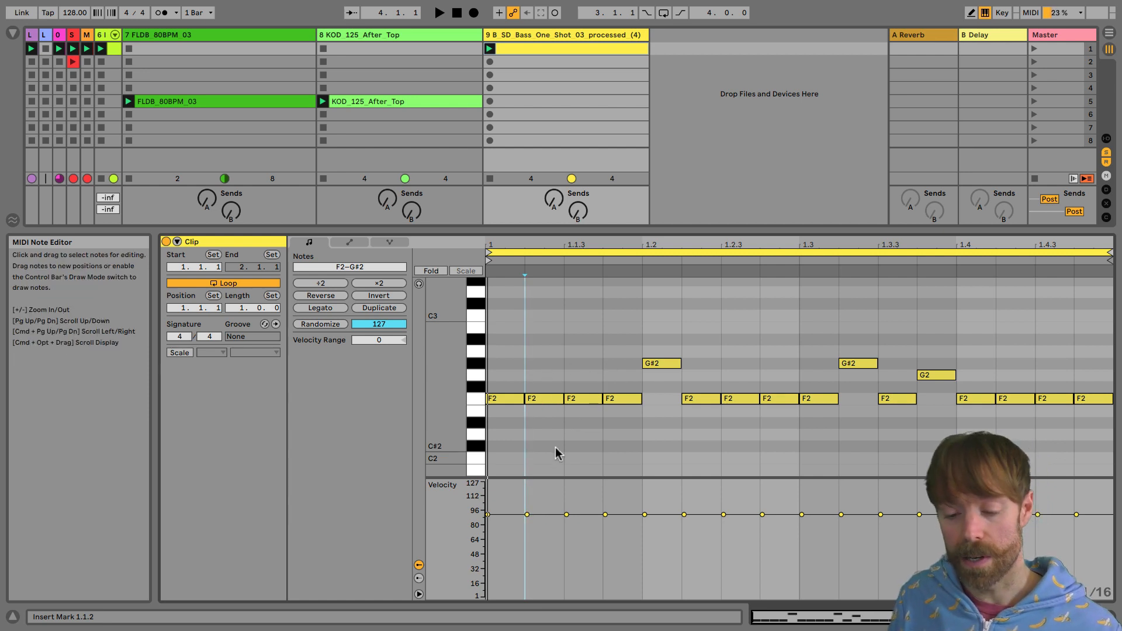
left_click(488, 514)
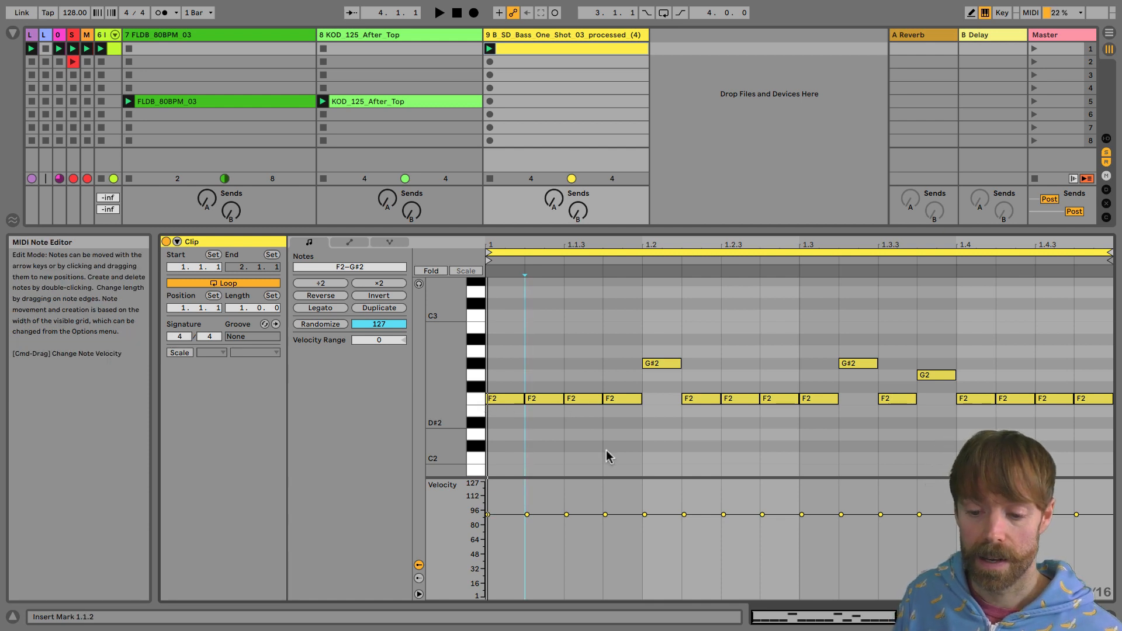
left_click(566, 515)
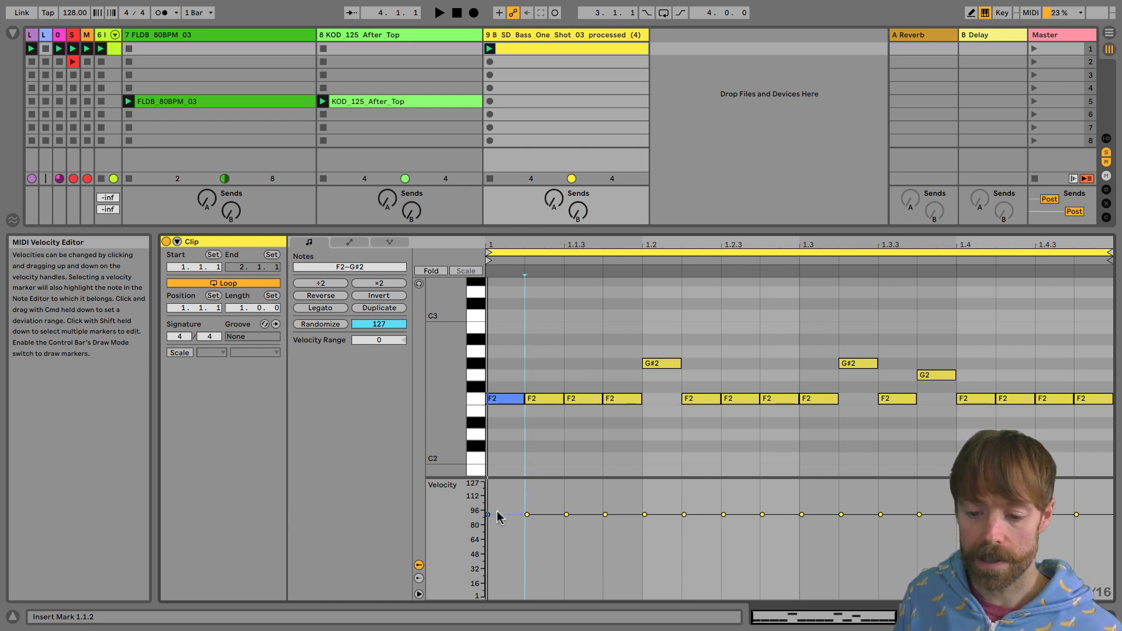
Give the first F2 note a -31 velocity range spanning 60 to 91.
left_click_drag(487, 514, 488, 531)
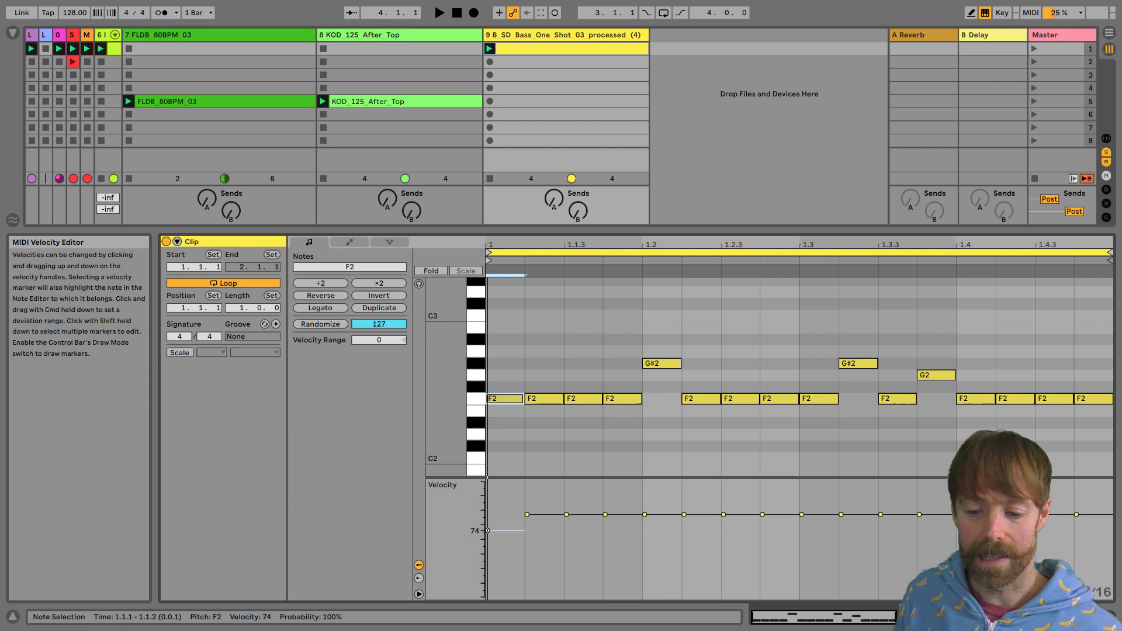
left_click_drag(487, 531, 487, 494)
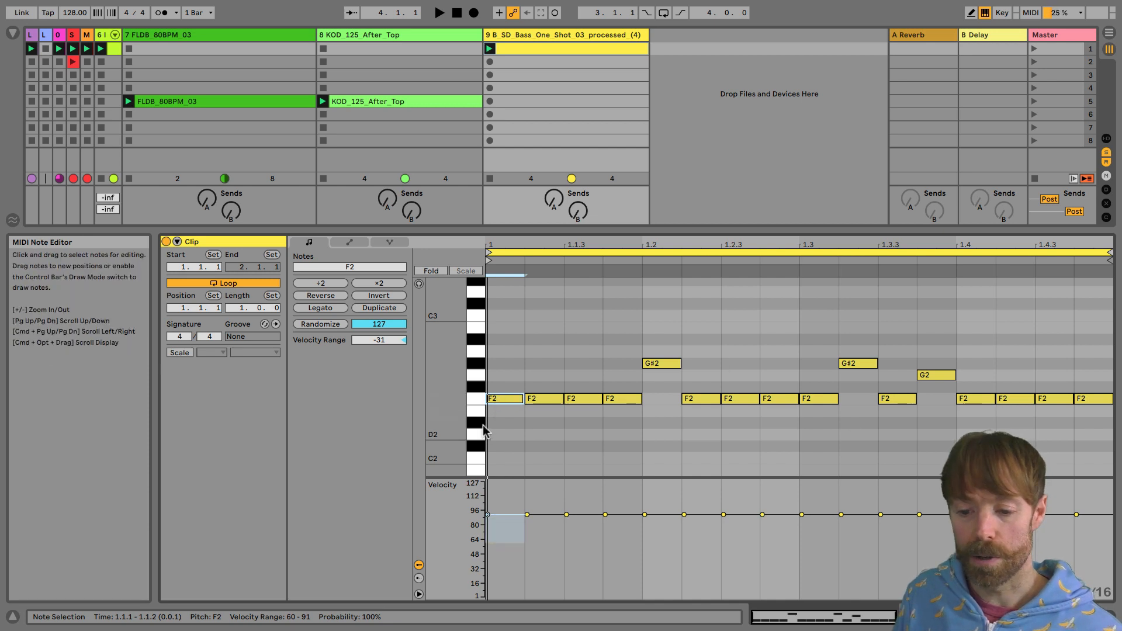
left_click(505, 526)
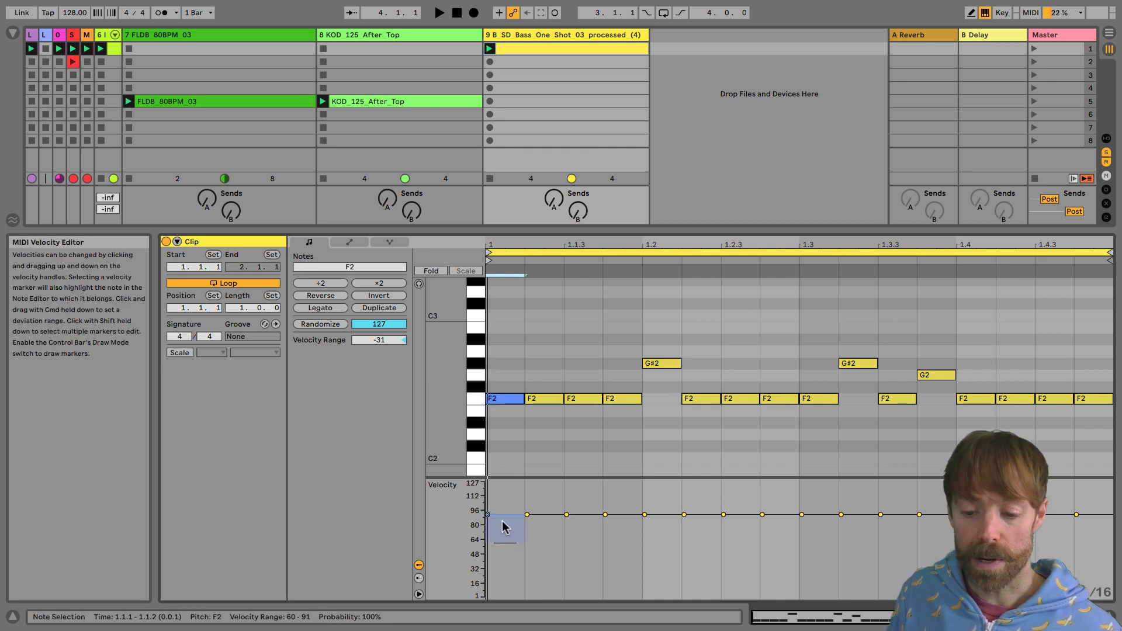
mouse_move(501, 529)
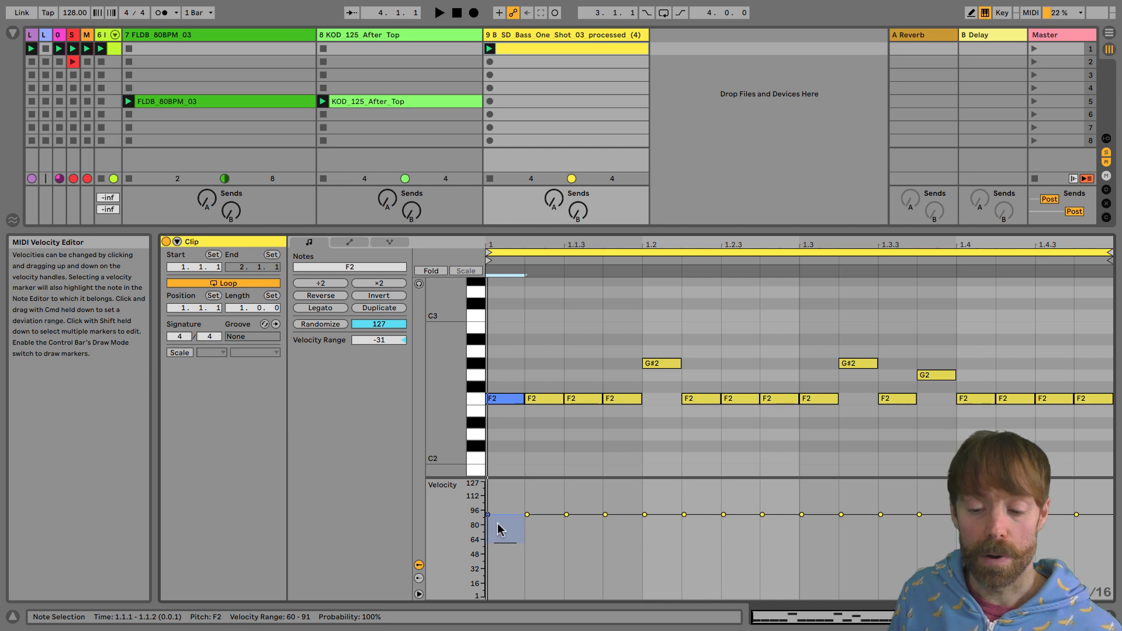
mouse_move(503, 524)
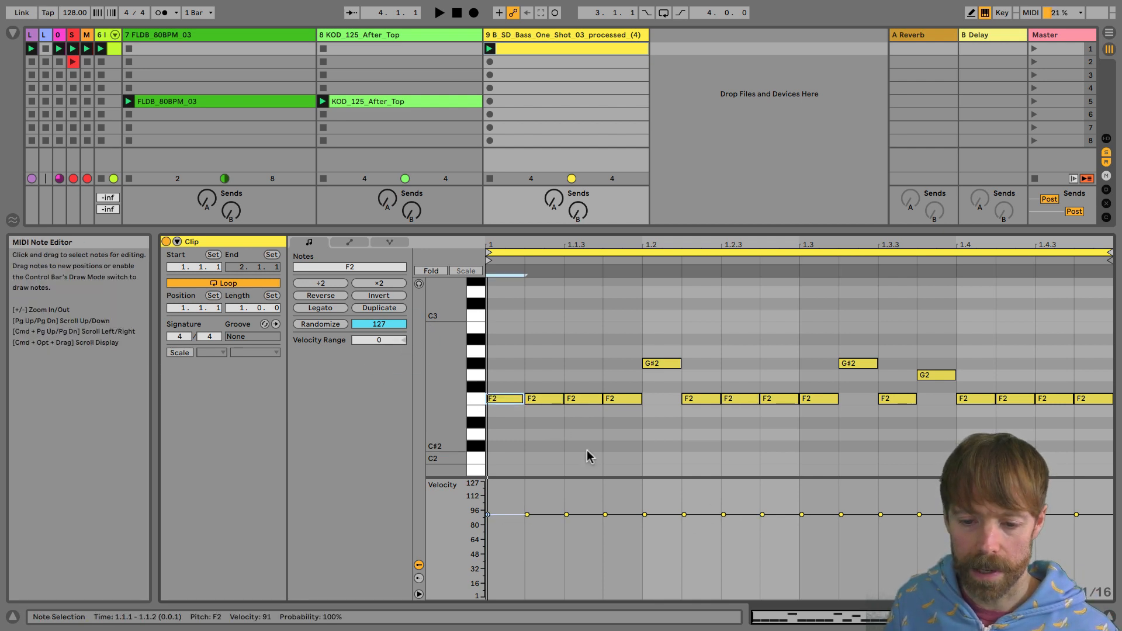
mouse_move(320, 324)
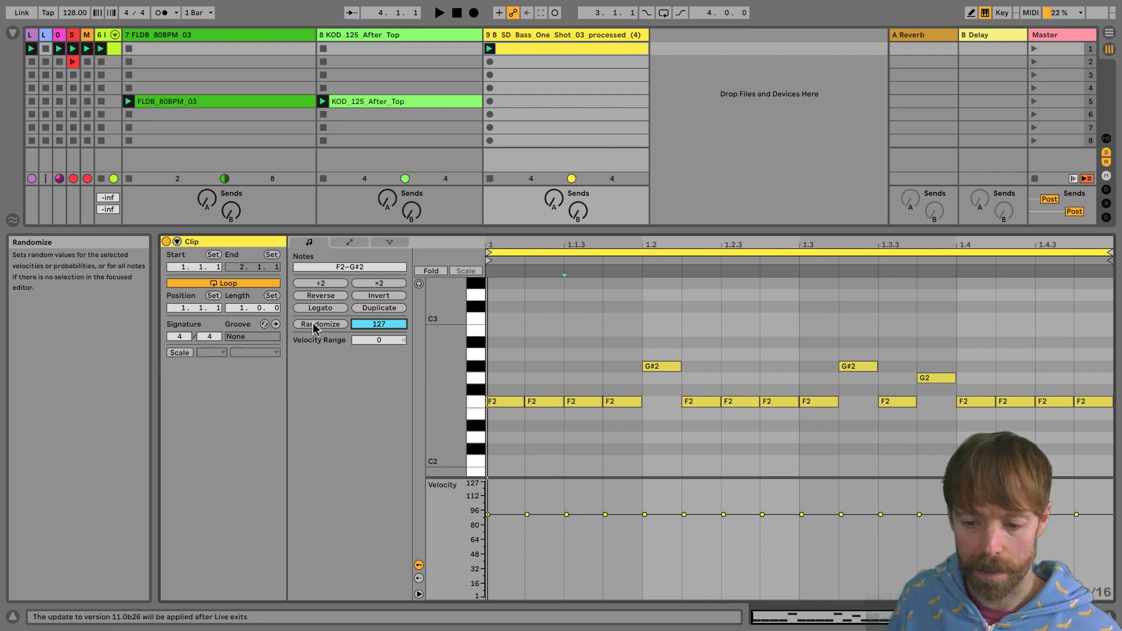
Randomize the velocities of all notes in the bass clip.
left_click(321, 324)
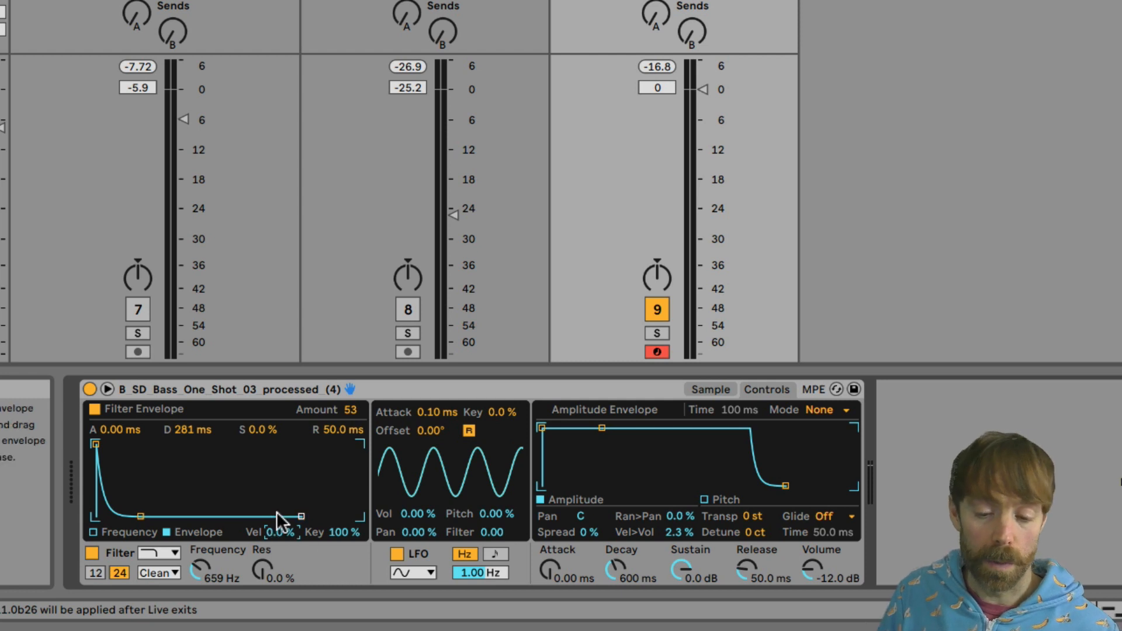
mouse_move(299, 470)
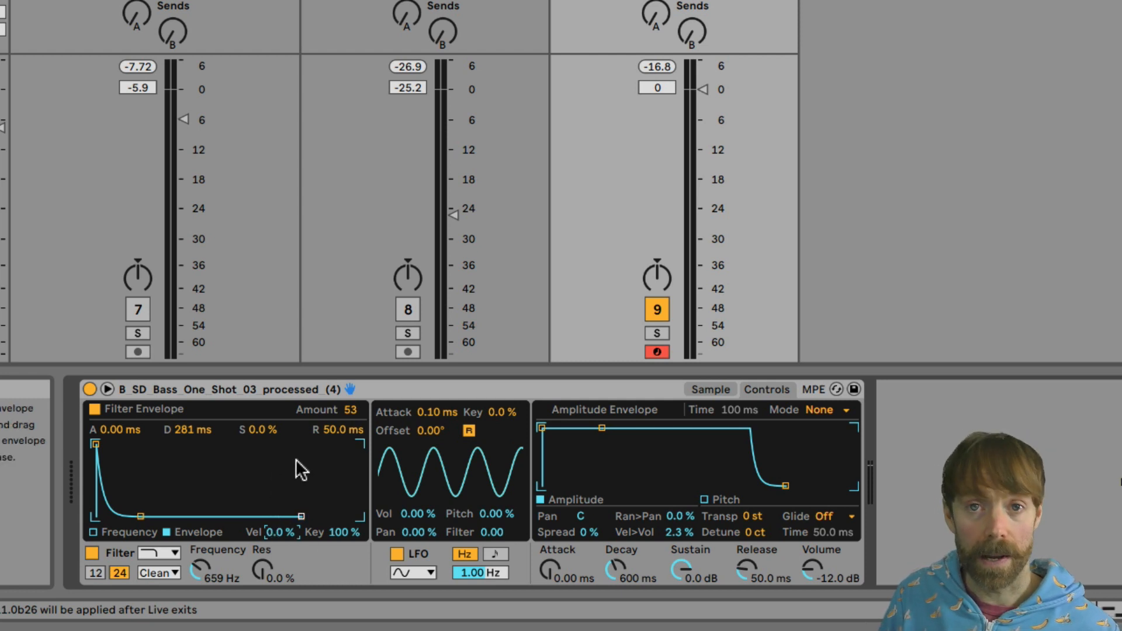
mouse_move(292, 475)
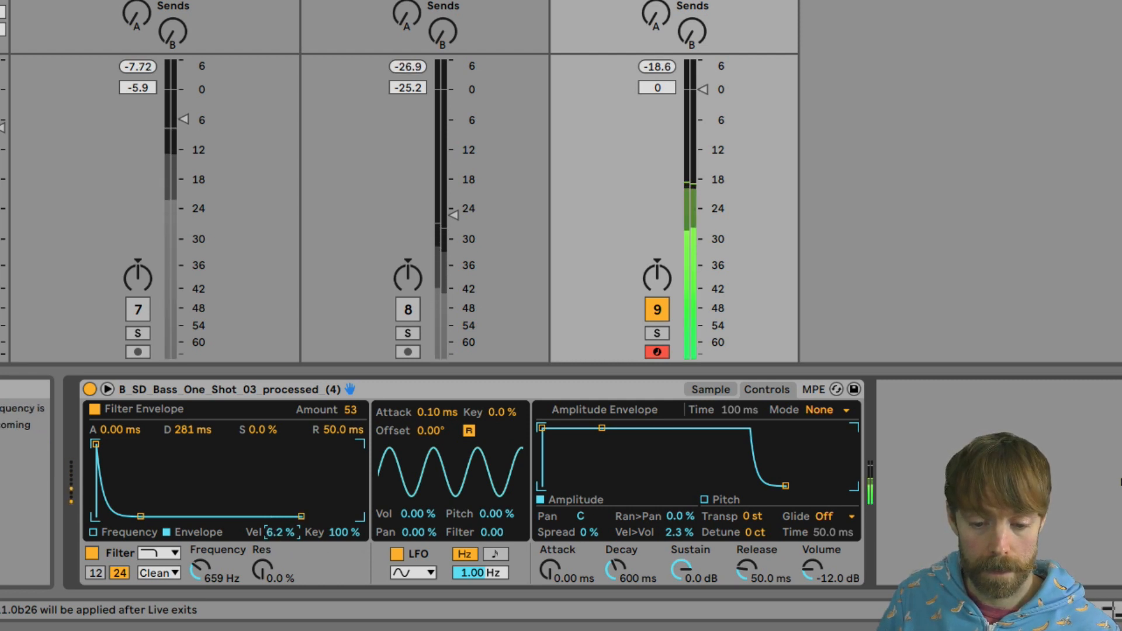
Raise Simpler's velocity-to-filter amount to 27%, leaving Vel>Vol at 2.3%.
left_click_drag(276, 532, 276, 515)
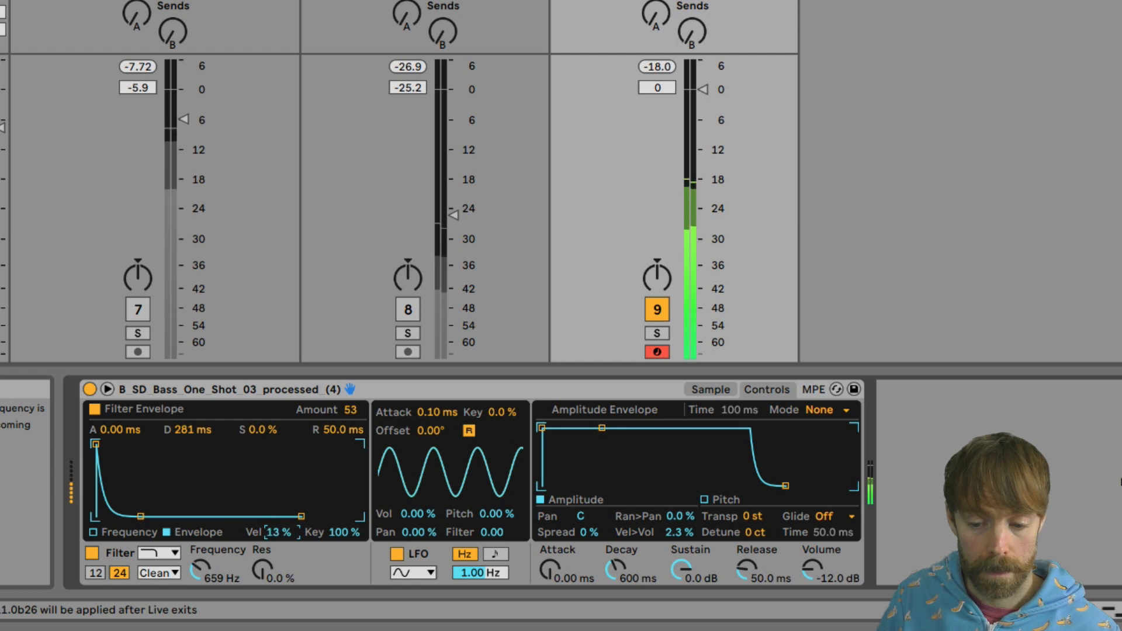
left_click_drag(279, 532, 279, 515)
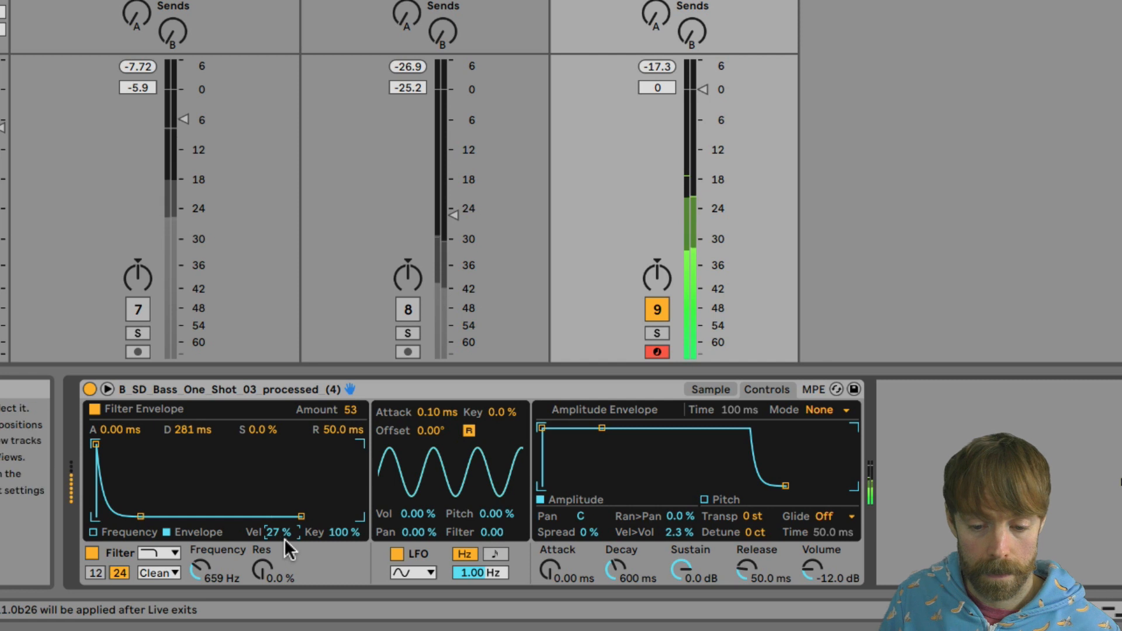
left_click_drag(278, 532, 278, 516)
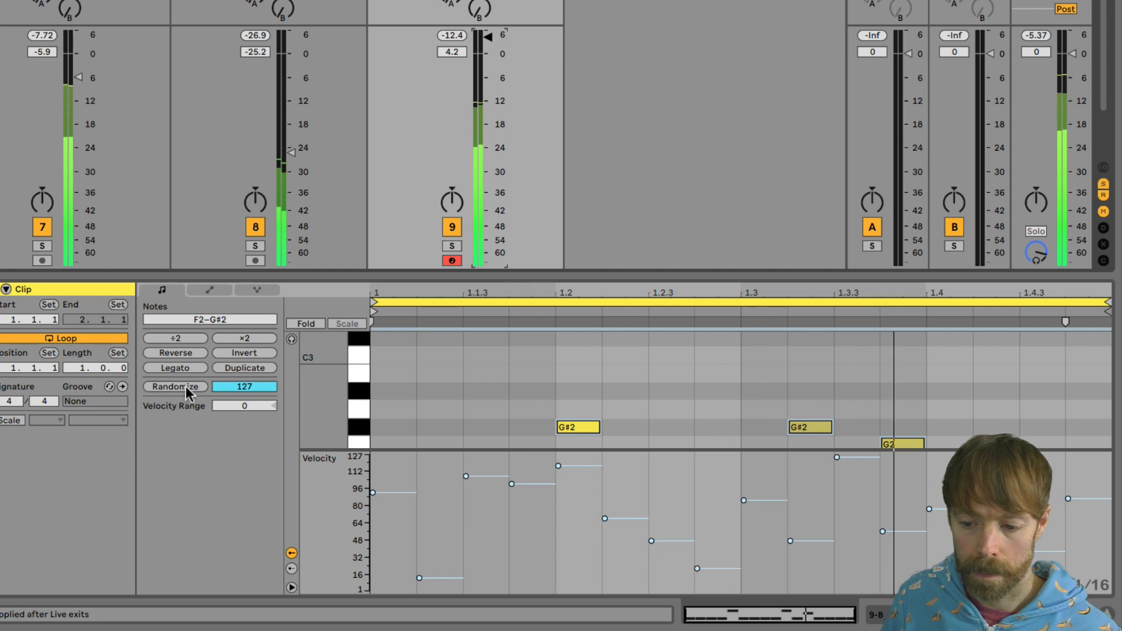
Re-randomize the selected notes' velocities several times until they sound right.
left_click(175, 387)
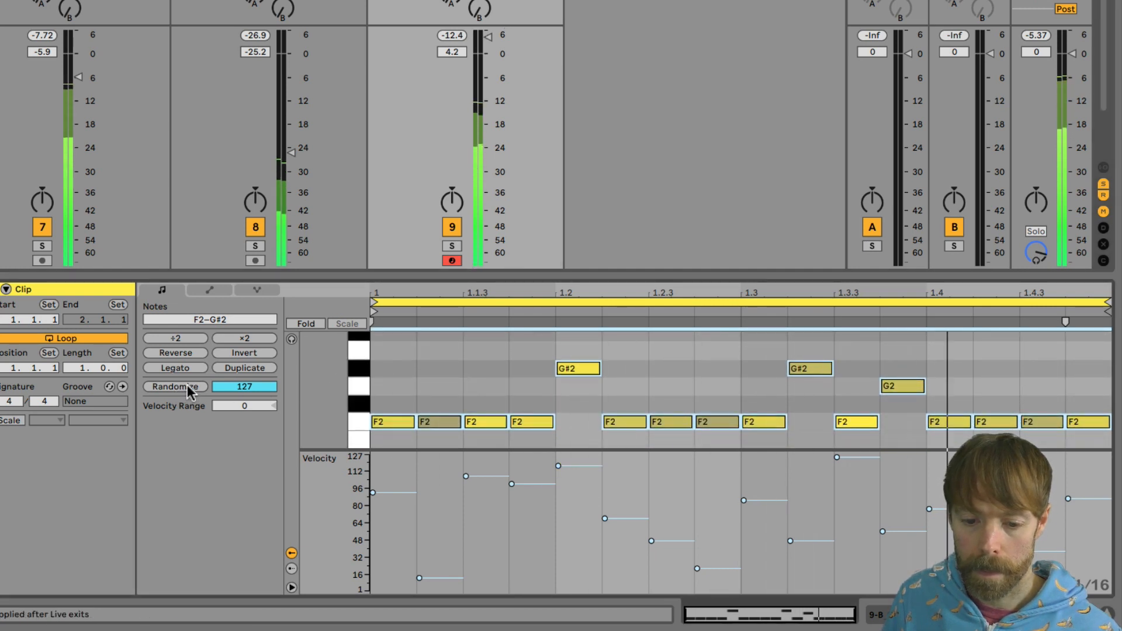
left_click(175, 387)
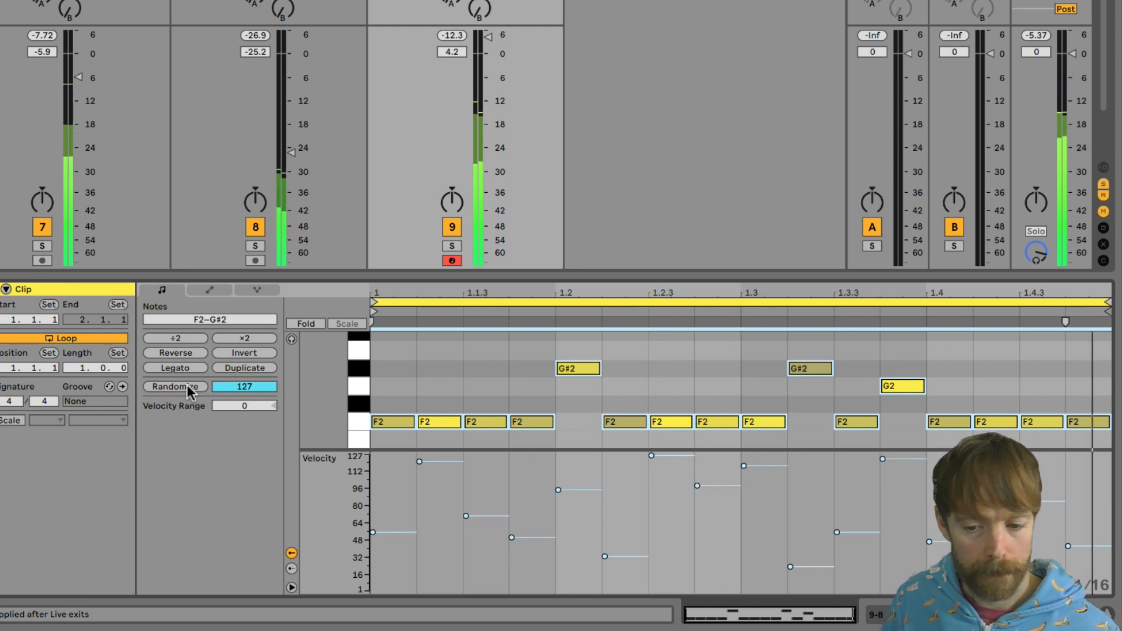
left_click(174, 387)
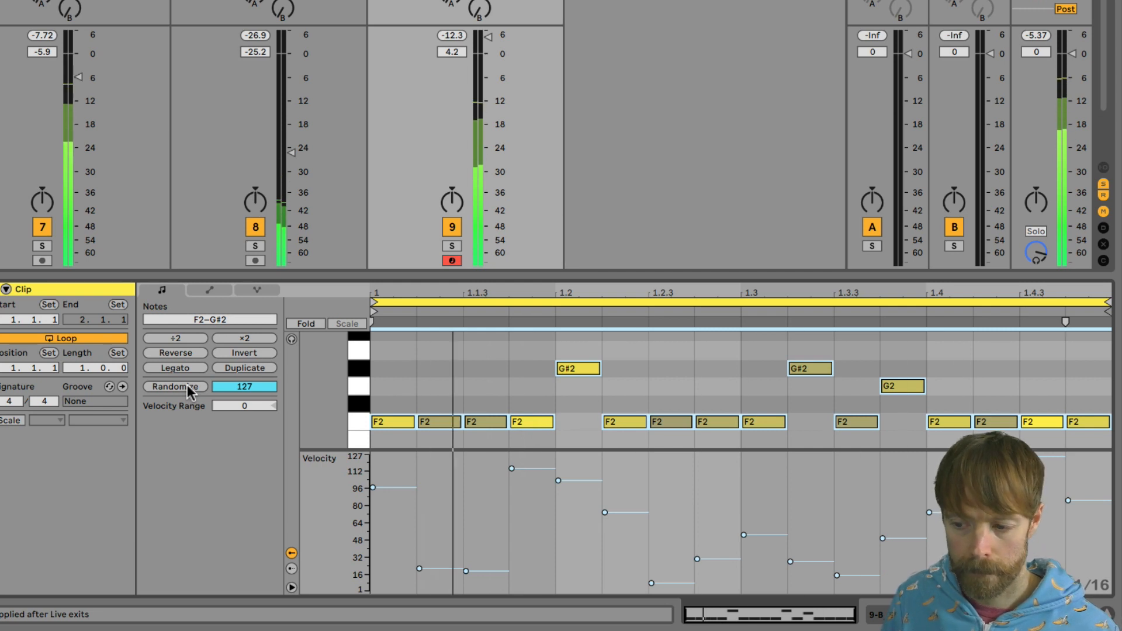
left_click(175, 387)
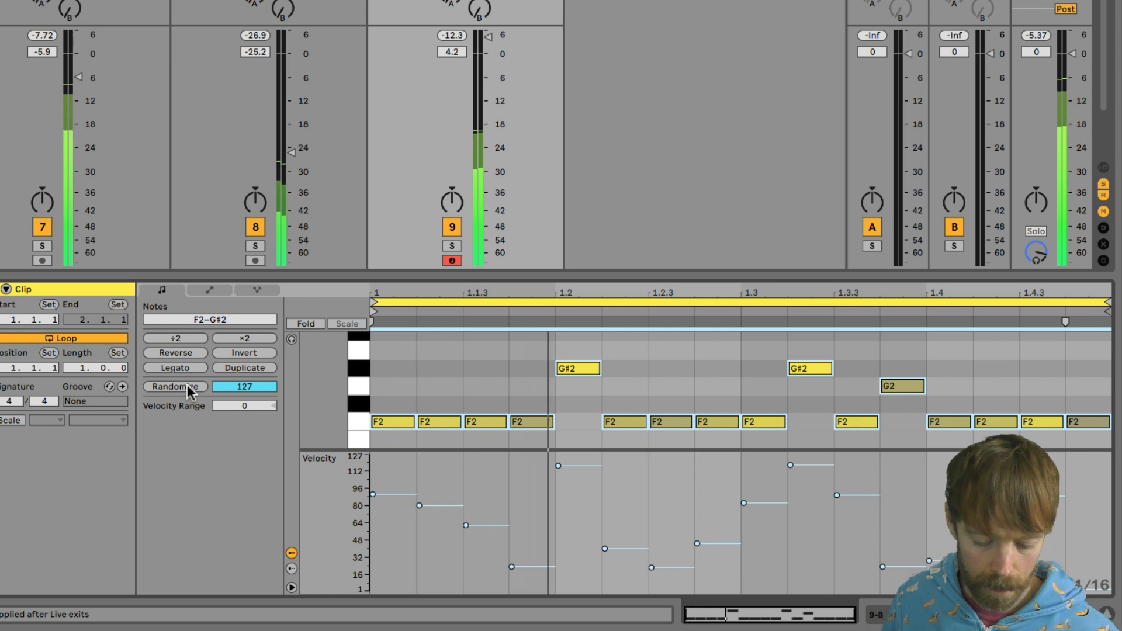
left_click(176, 387)
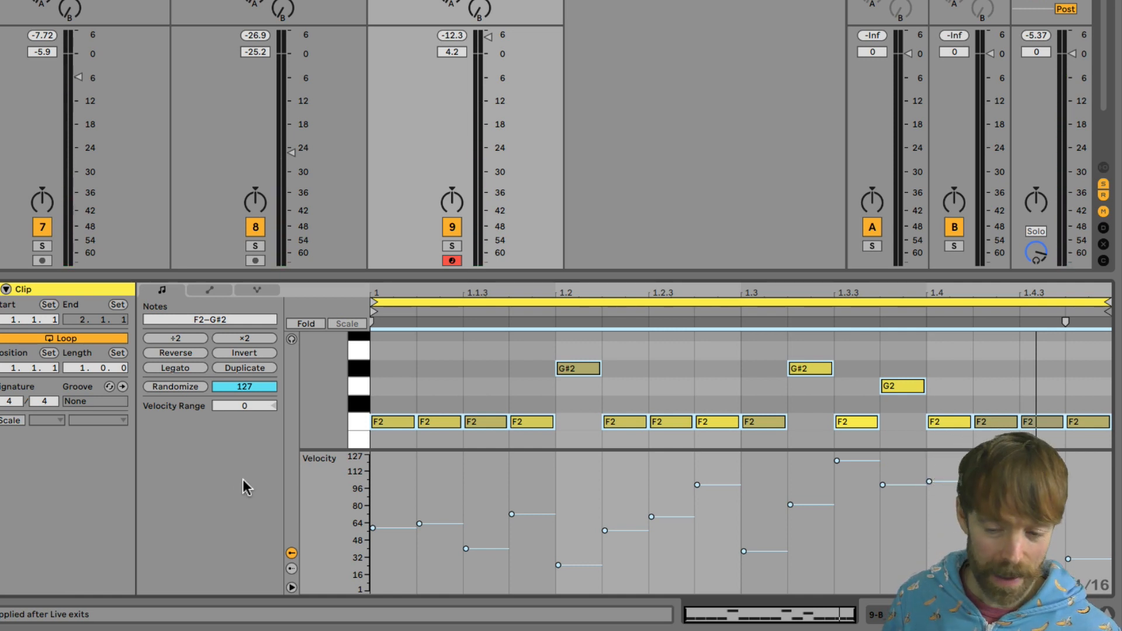
Duplicate the notes twice so the one-bar pattern fills four bars.
left_click(244, 367)
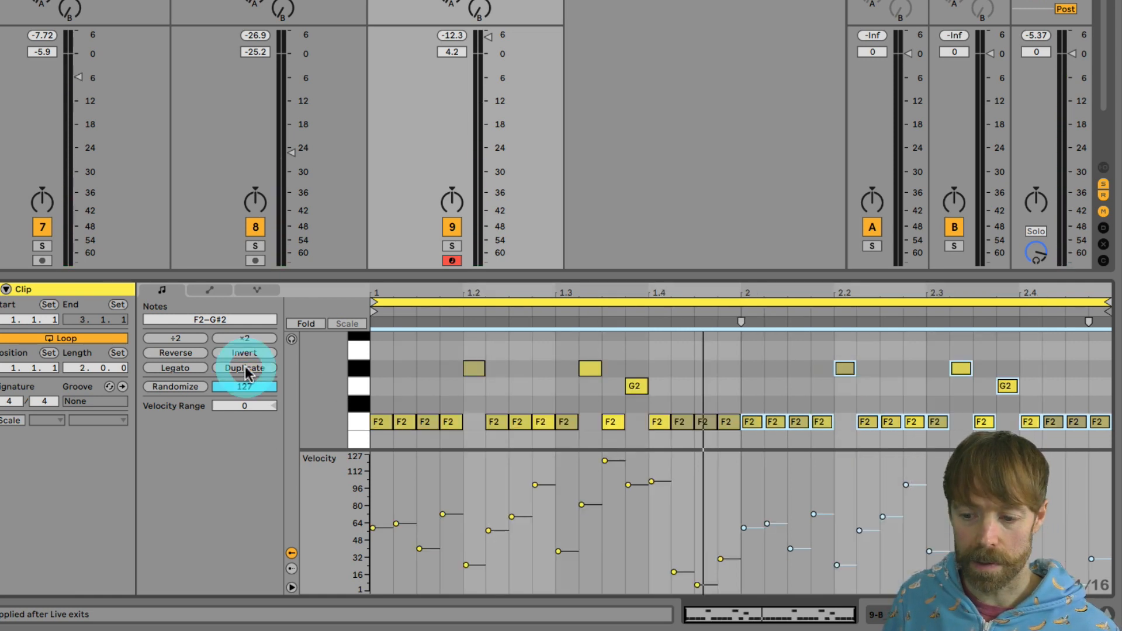
left_click(243, 367)
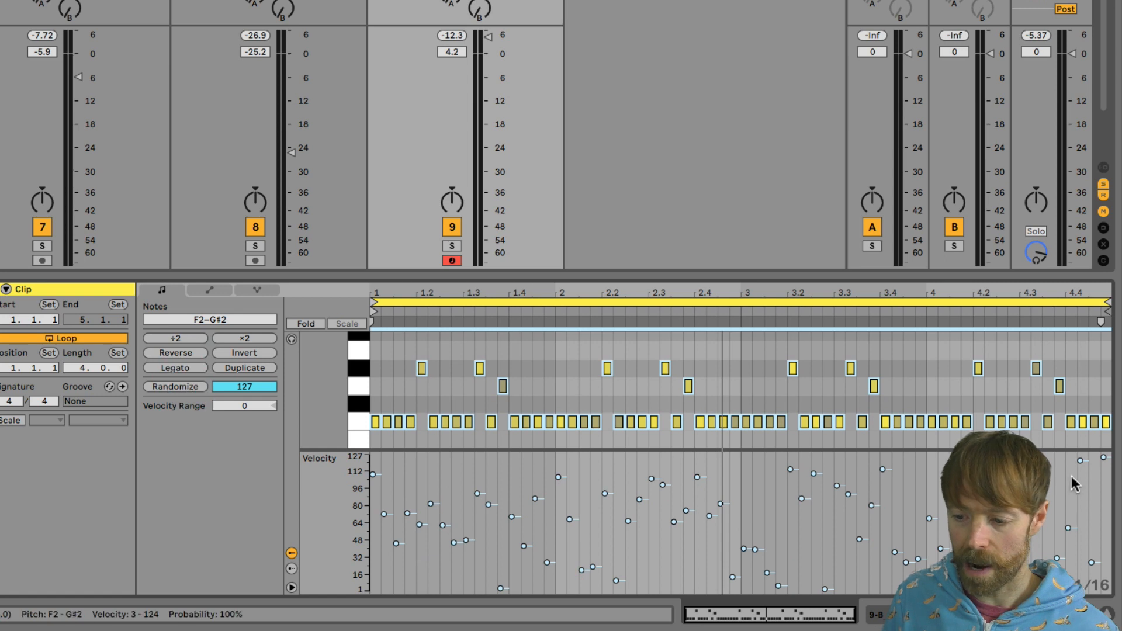
mouse_move(580, 403)
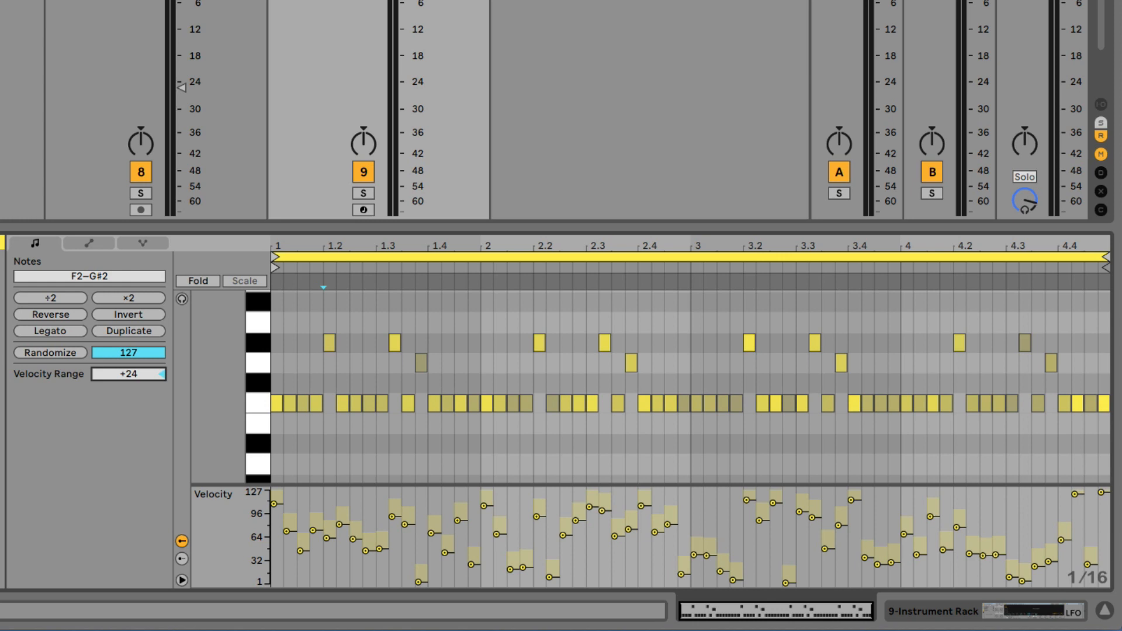
Set the Velocity Range of all selected notes to +24.
left_click(431, 403)
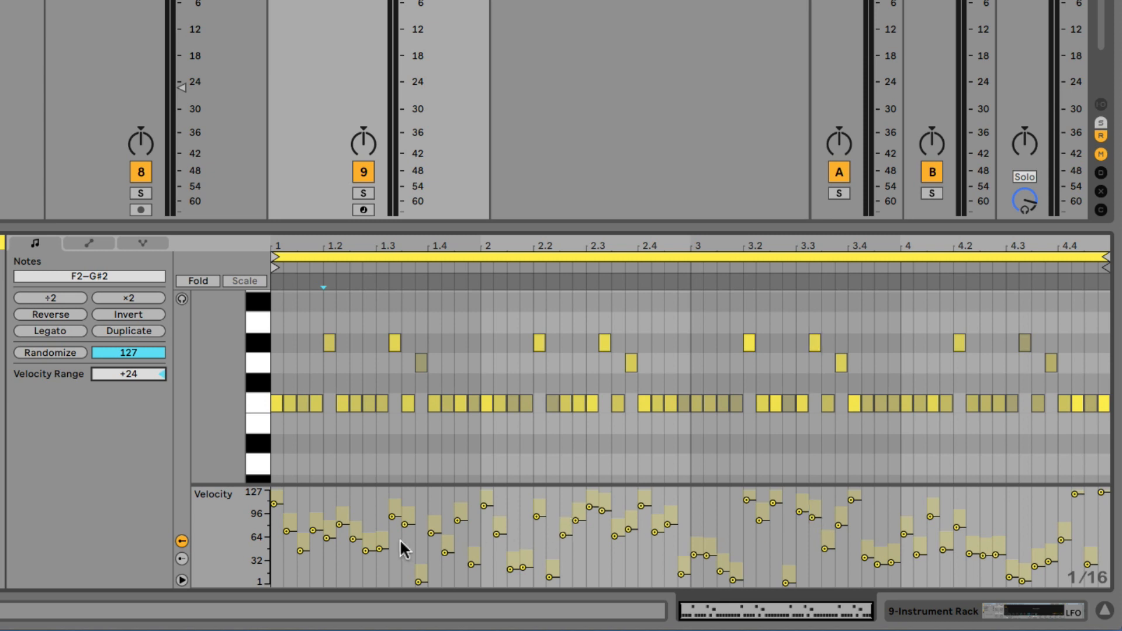
mouse_move(594, 544)
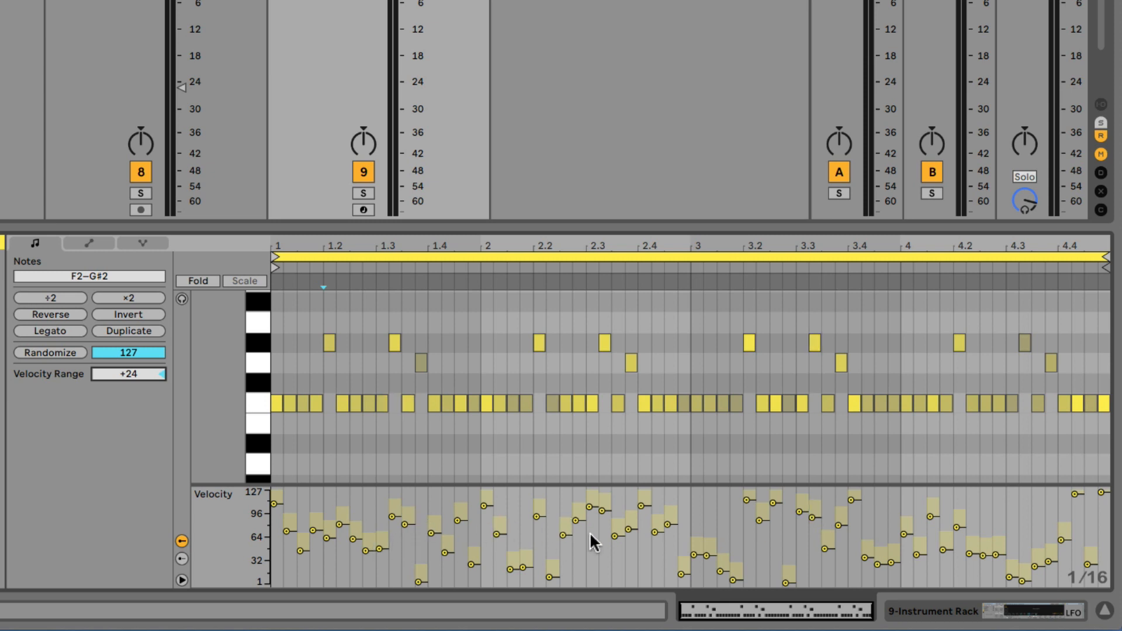